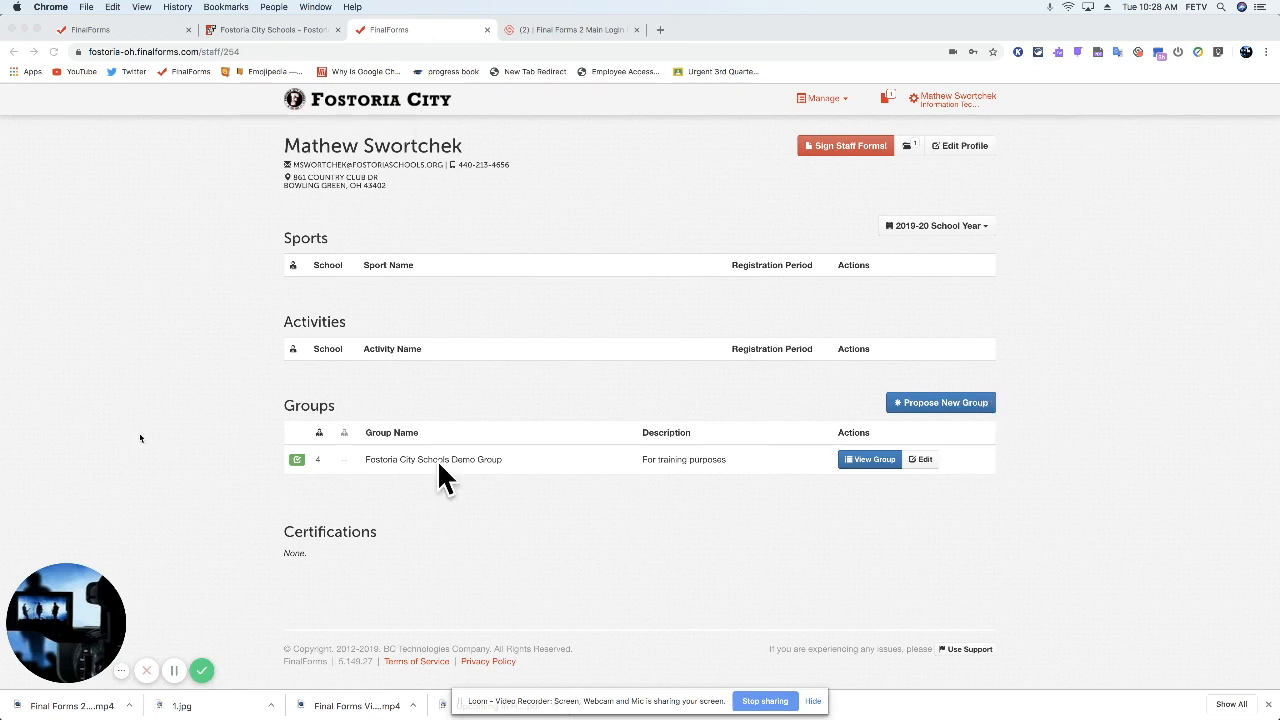
mouse_move(869, 409)
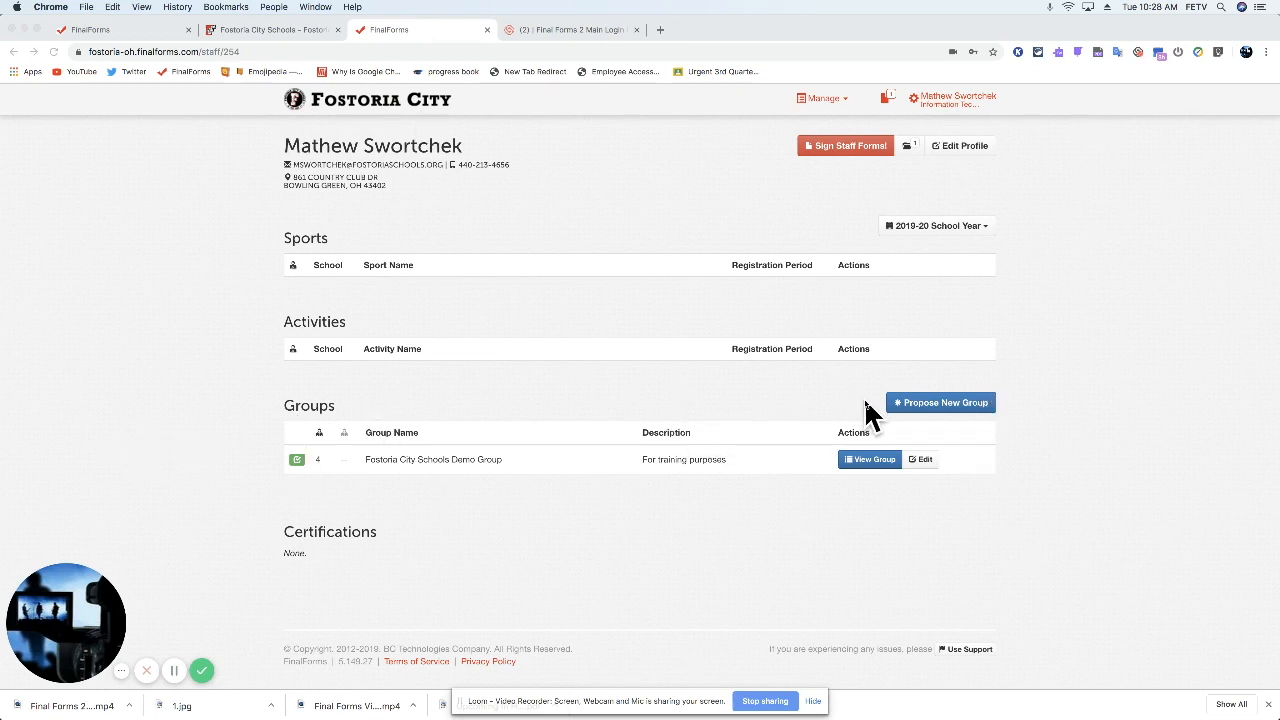
mouse_move(855, 78)
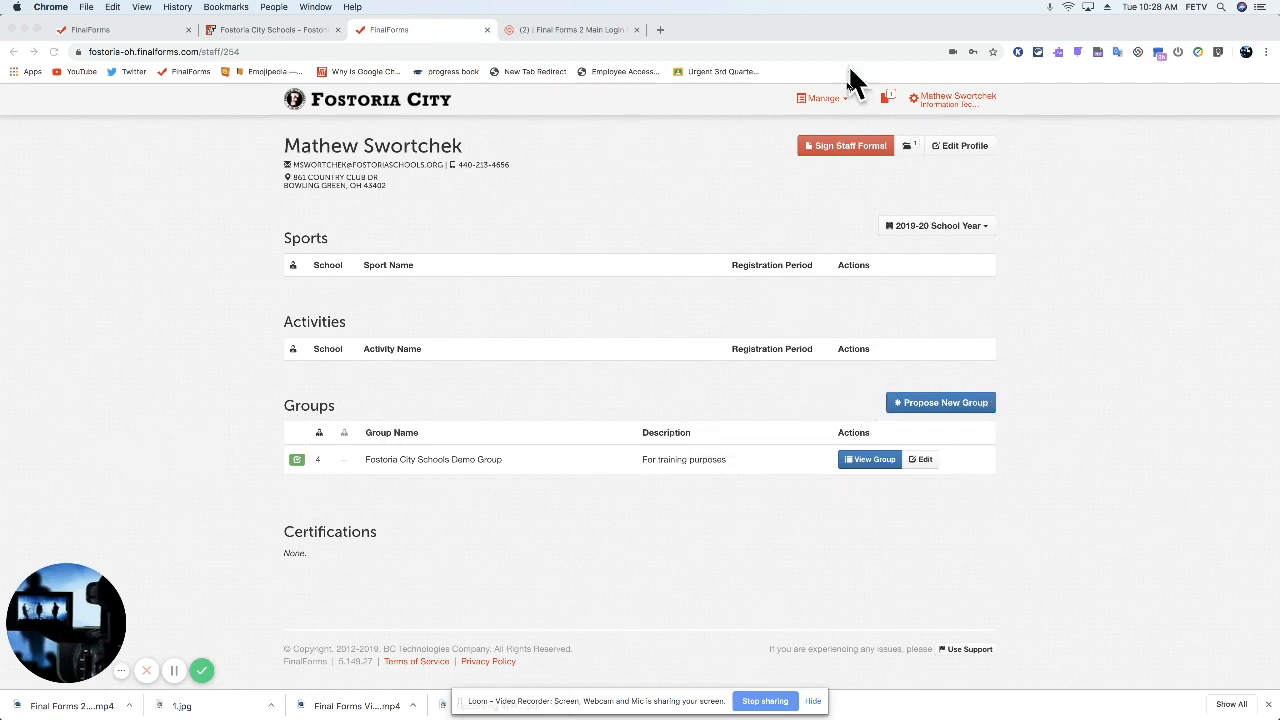
Start a group proposal, then save Demo Group keeping its name and 'For training purposes' description
left_click(821, 97)
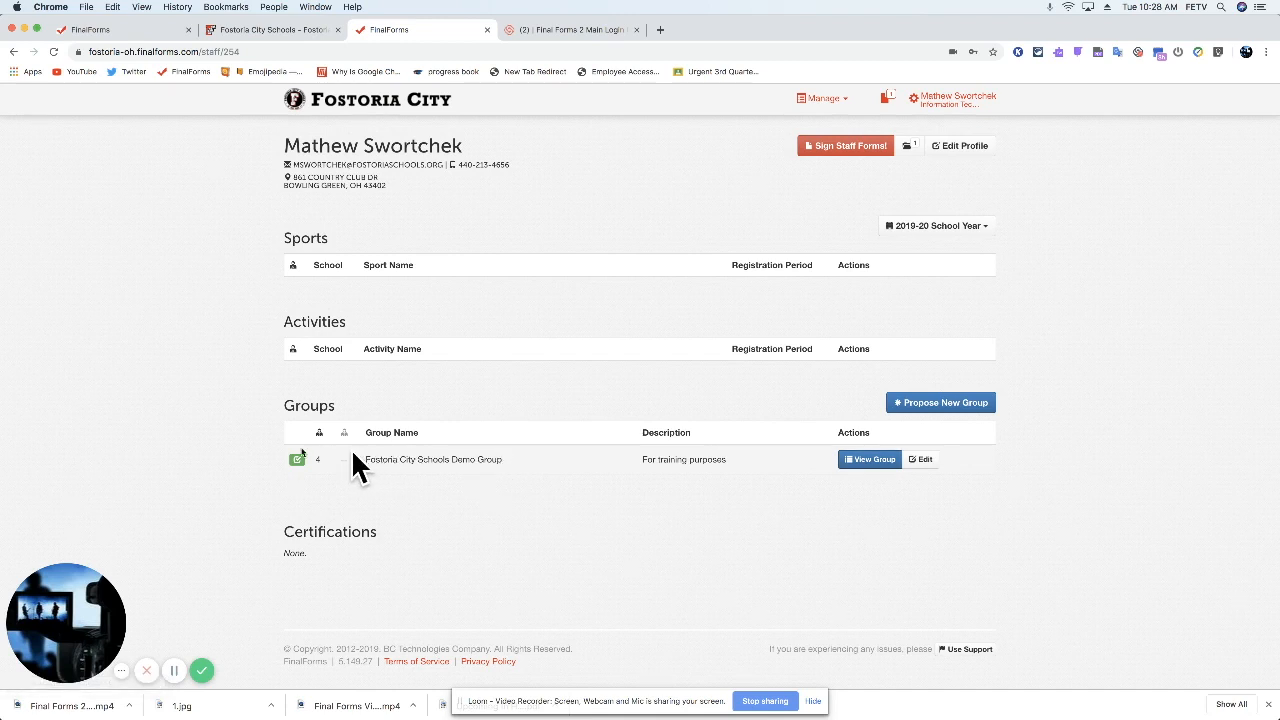
mouse_move(330, 468)
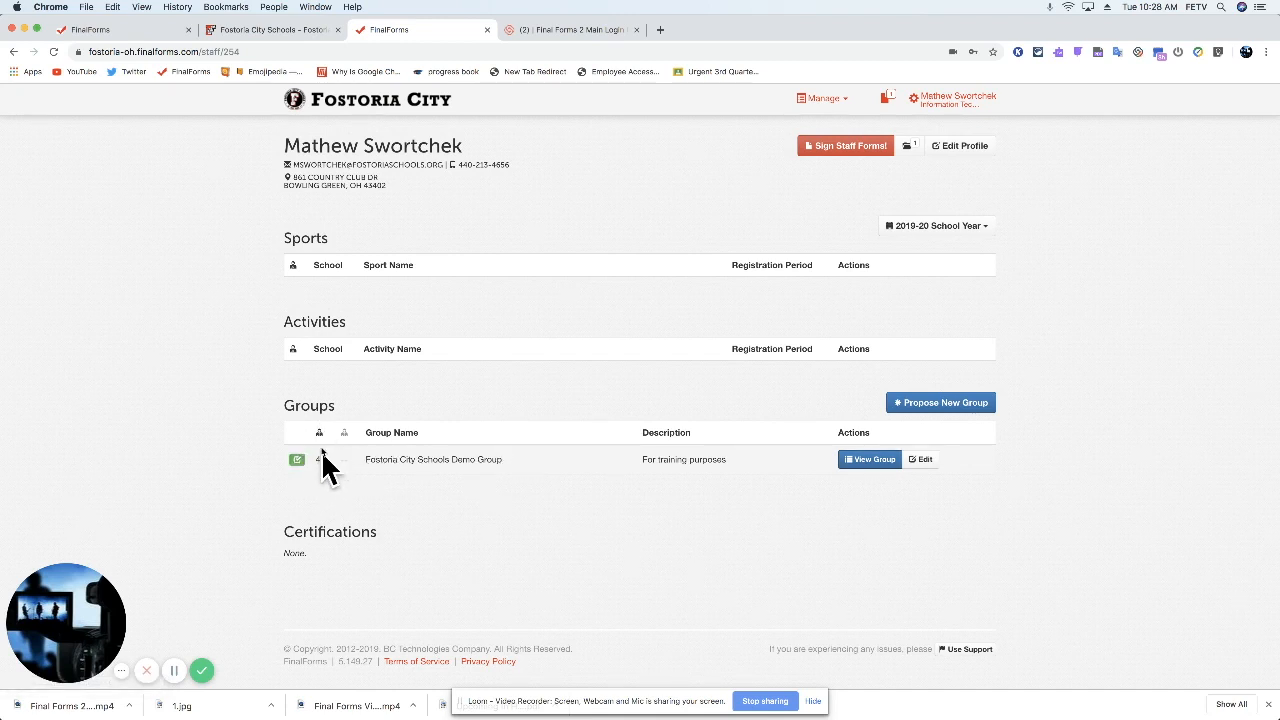
mouse_move(733, 472)
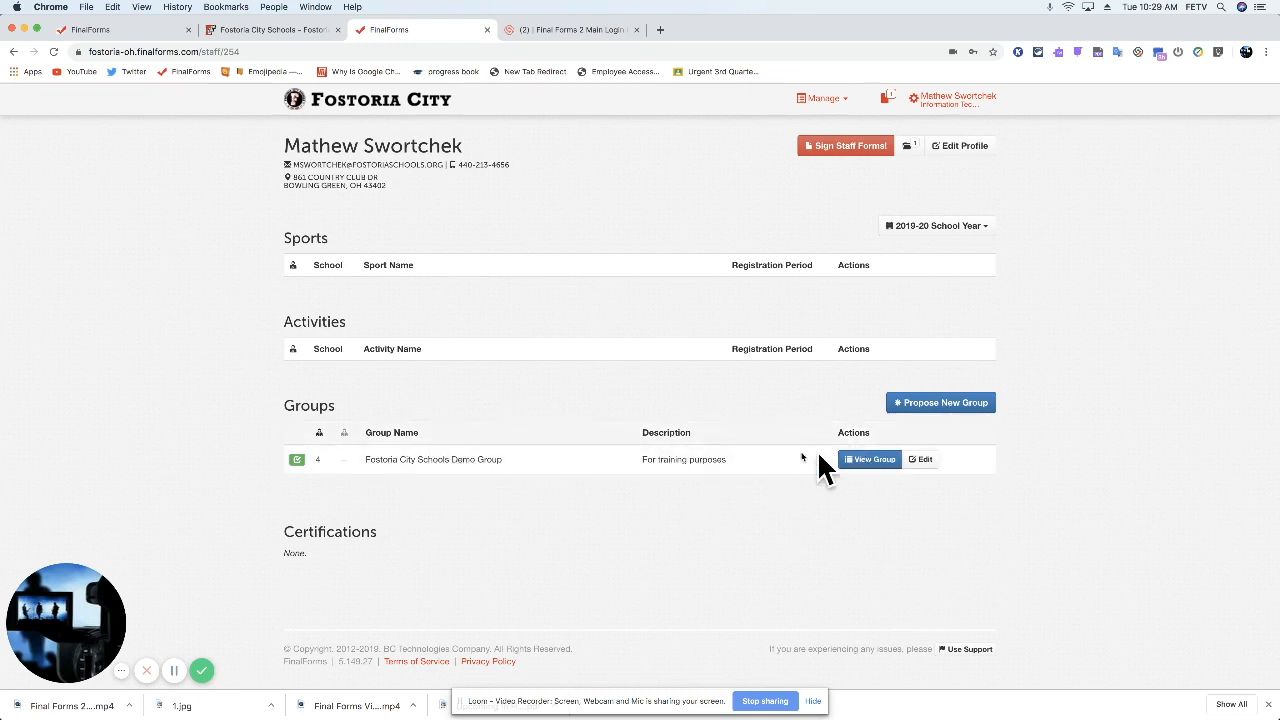
mouse_move(620, 533)
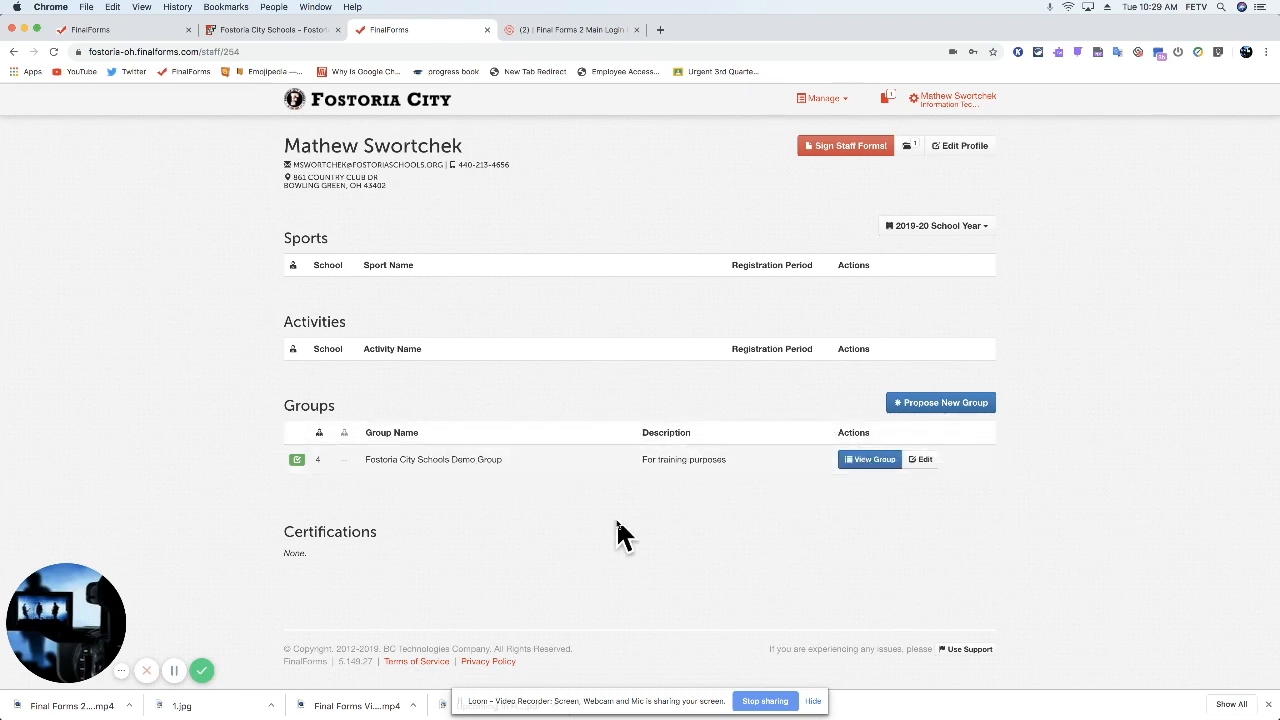
mouse_move(587, 486)
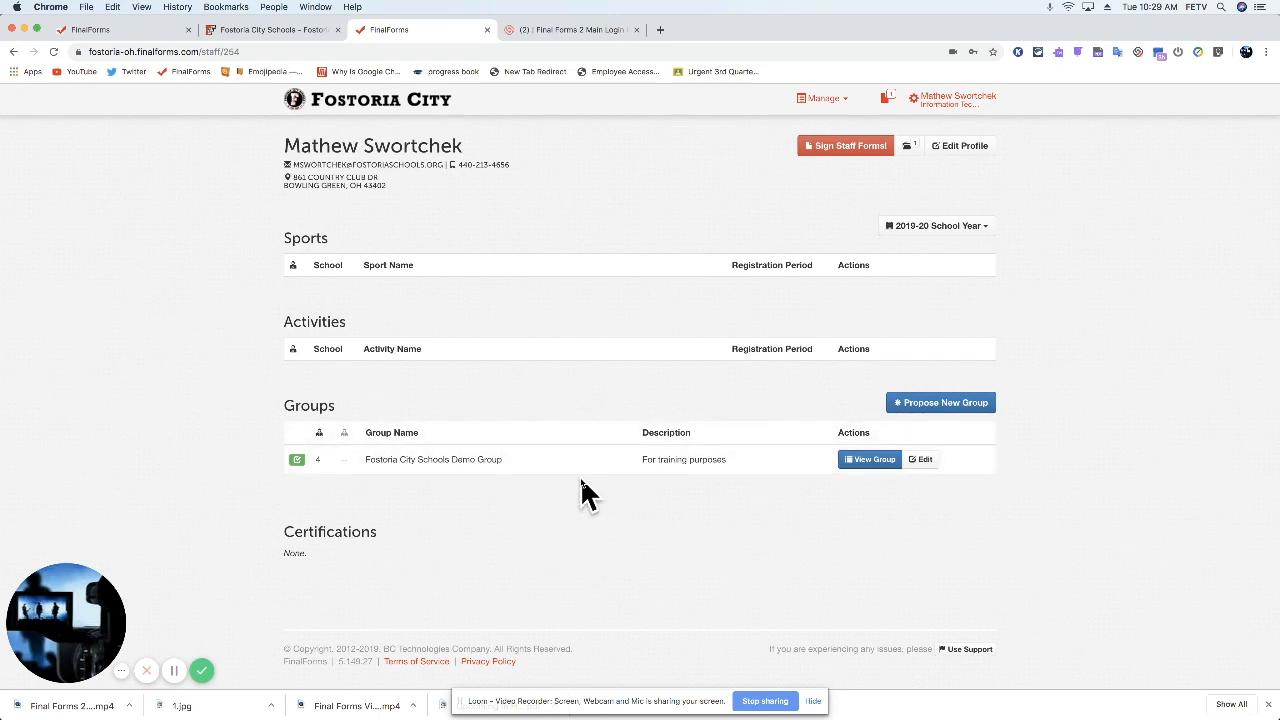
mouse_move(590, 470)
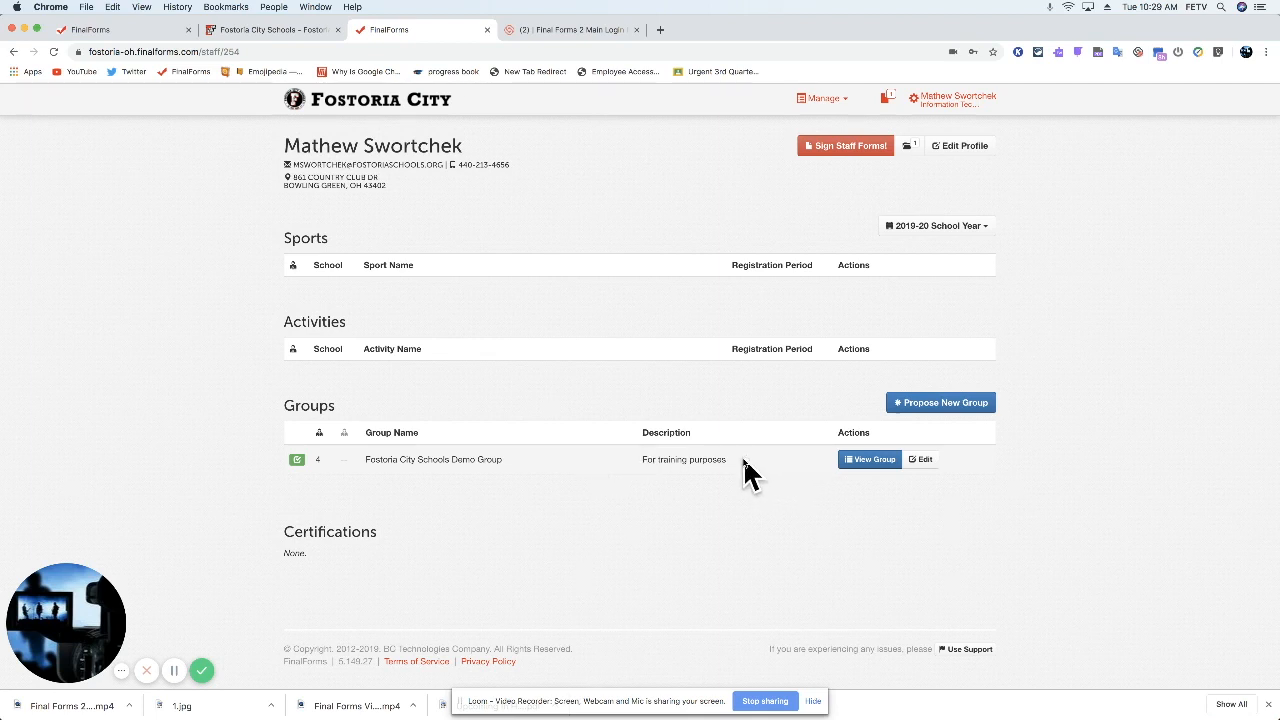
mouse_move(530, 475)
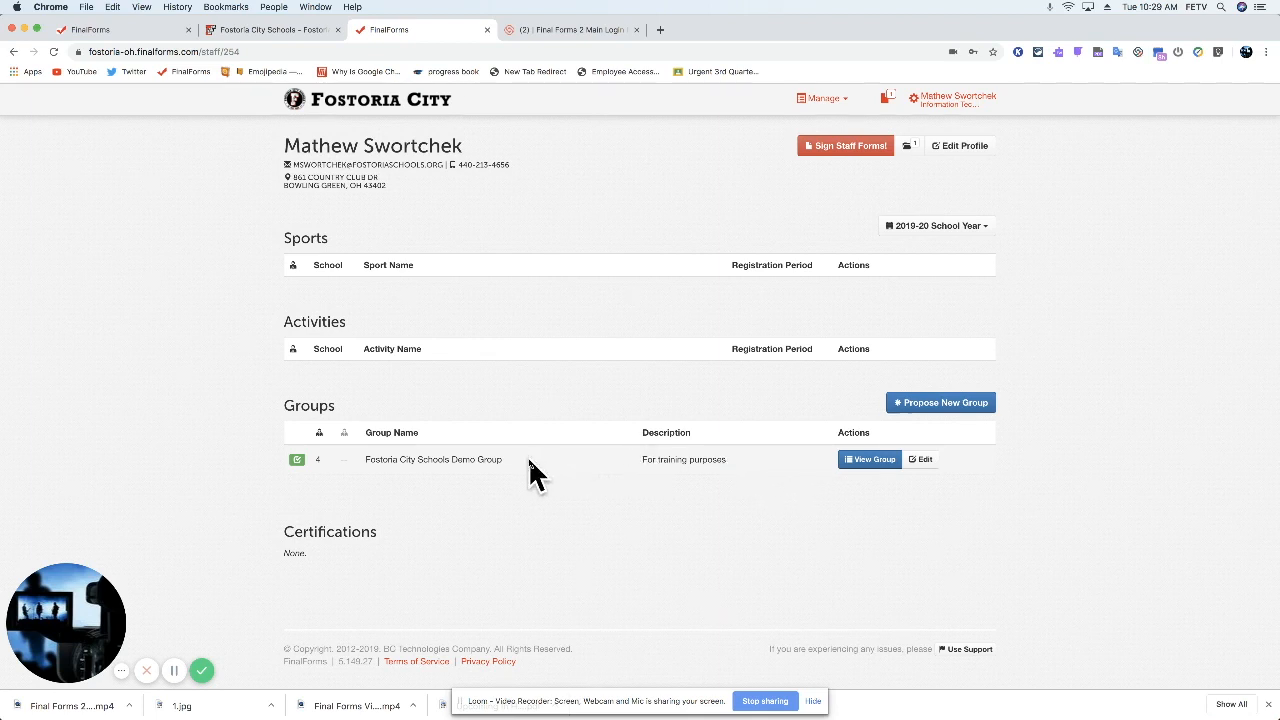
mouse_move(945, 428)
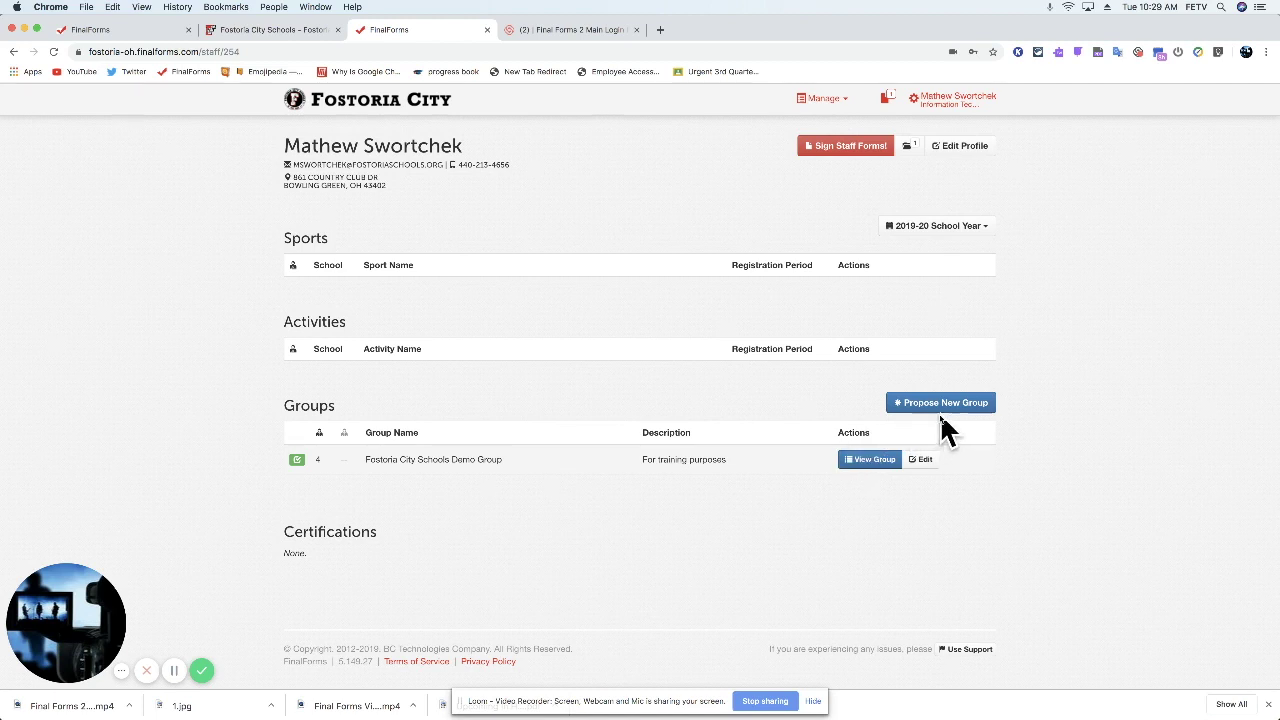
mouse_move(743, 490)
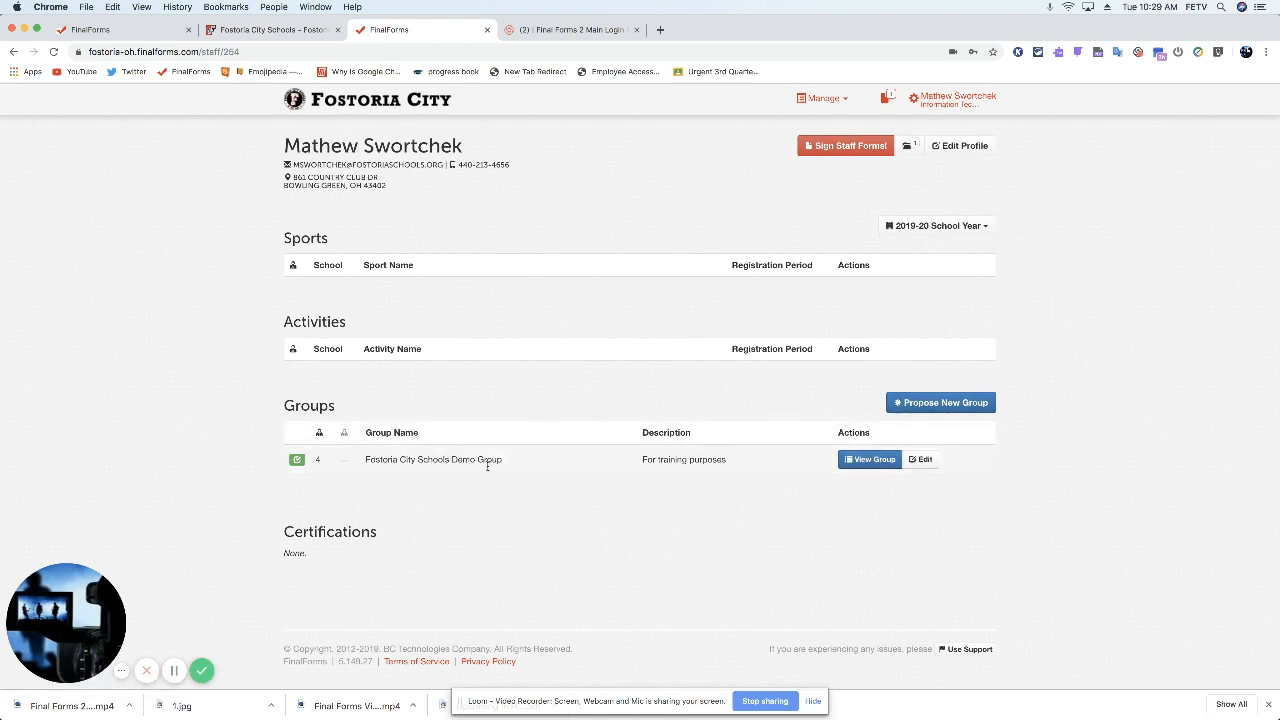
mouse_move(898, 449)
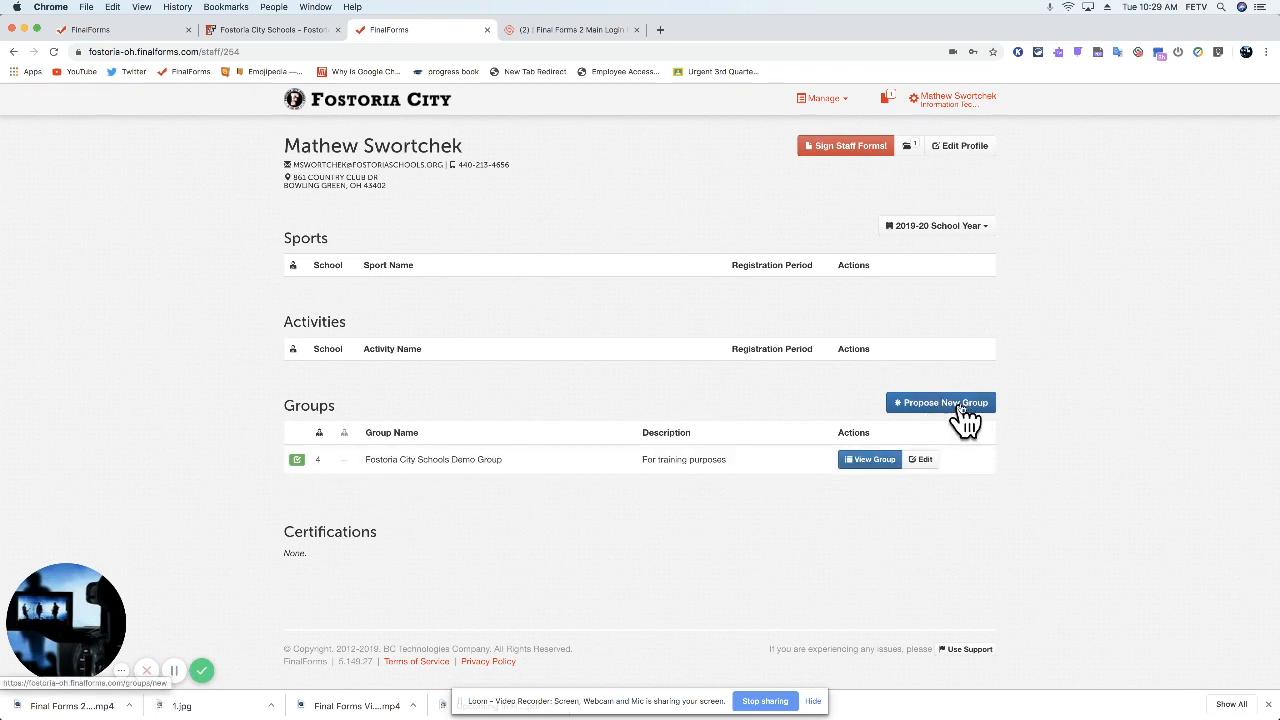
left_click(942, 402)
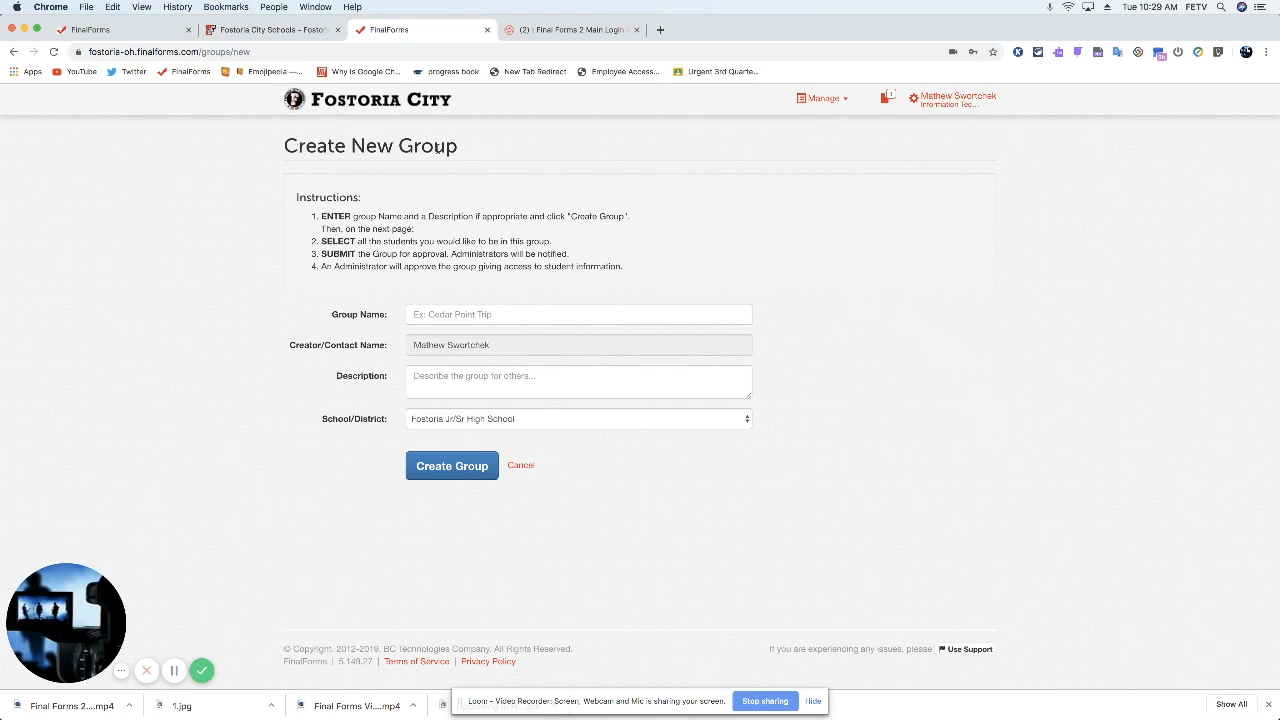
mouse_move(320, 163)
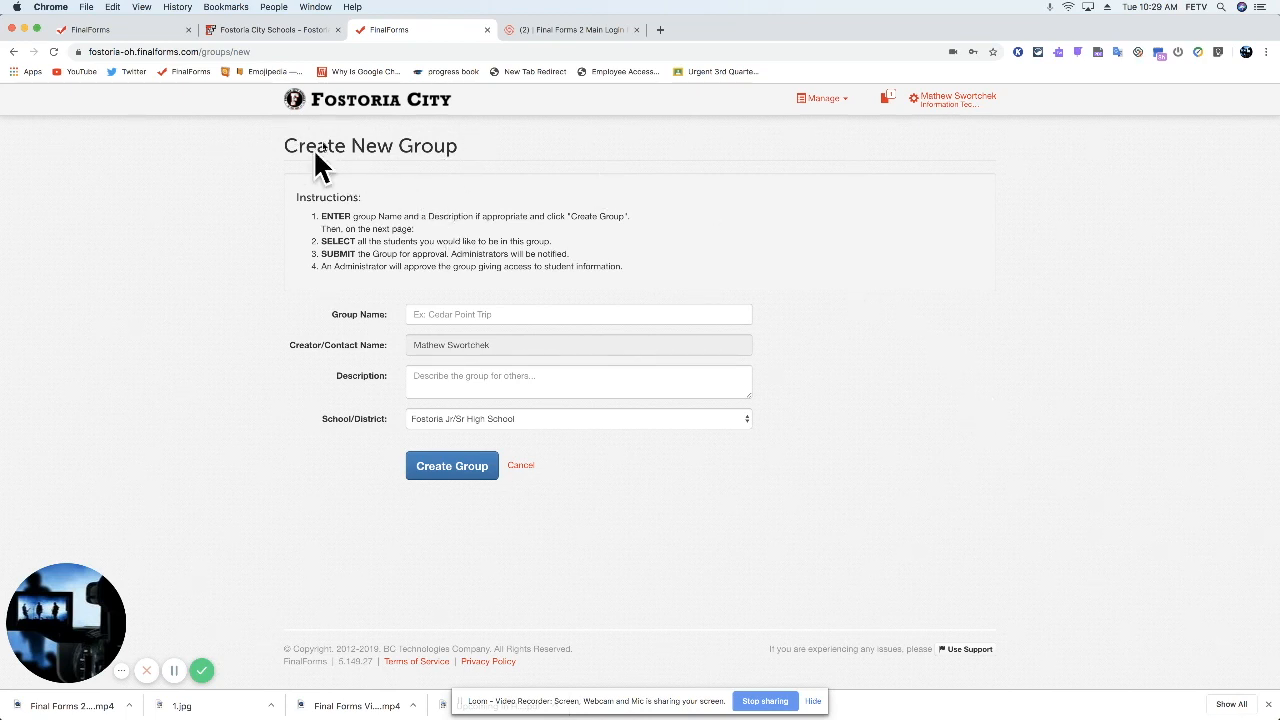
left_click(578, 314)
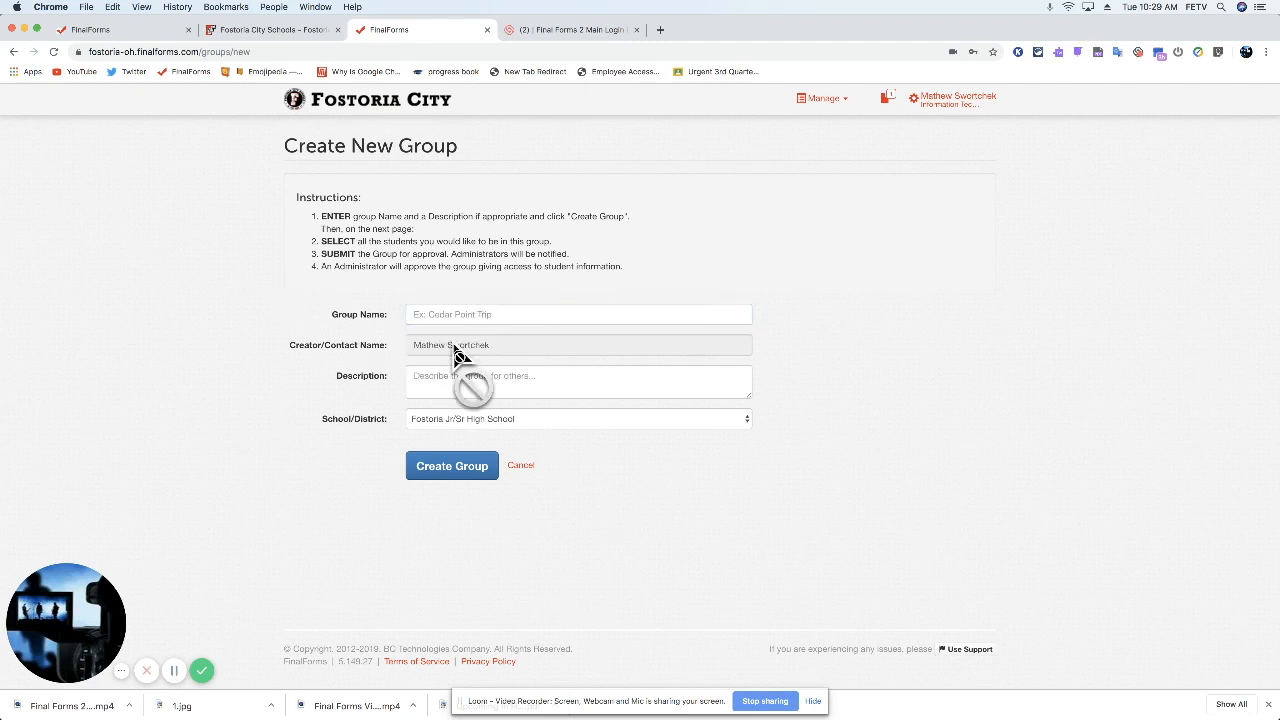
left_click(578, 381)
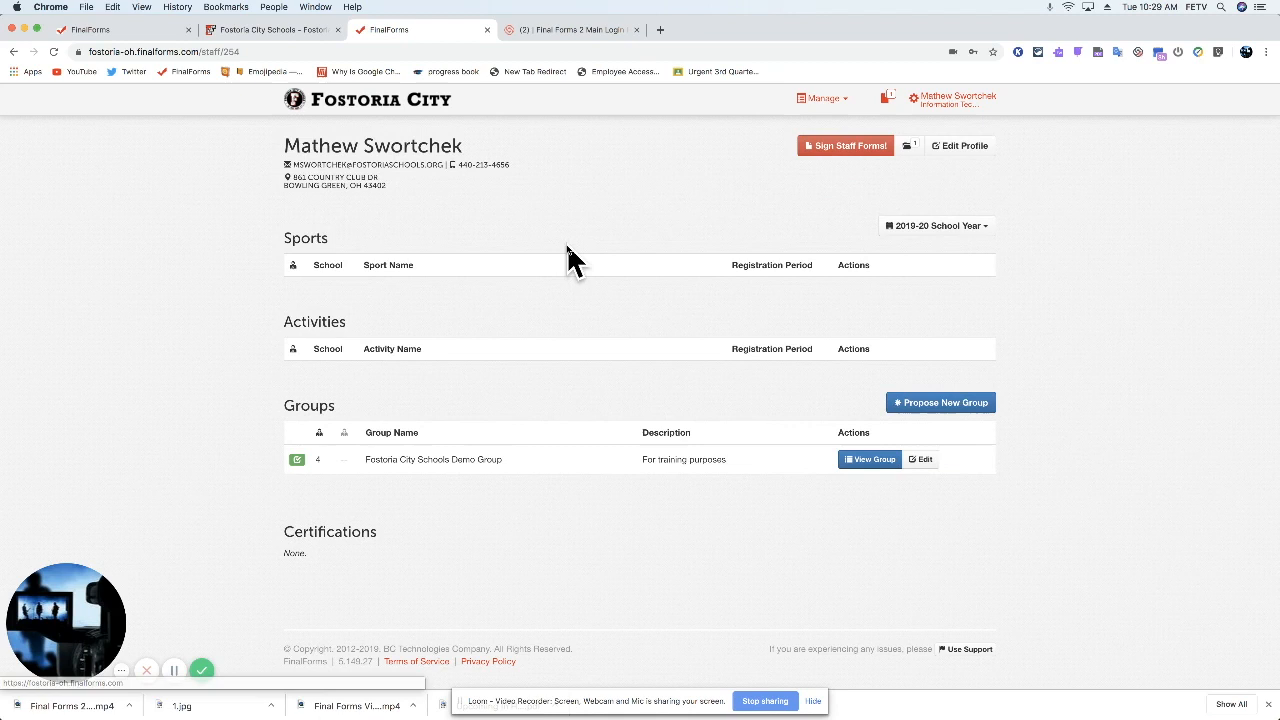
mouse_move(644, 386)
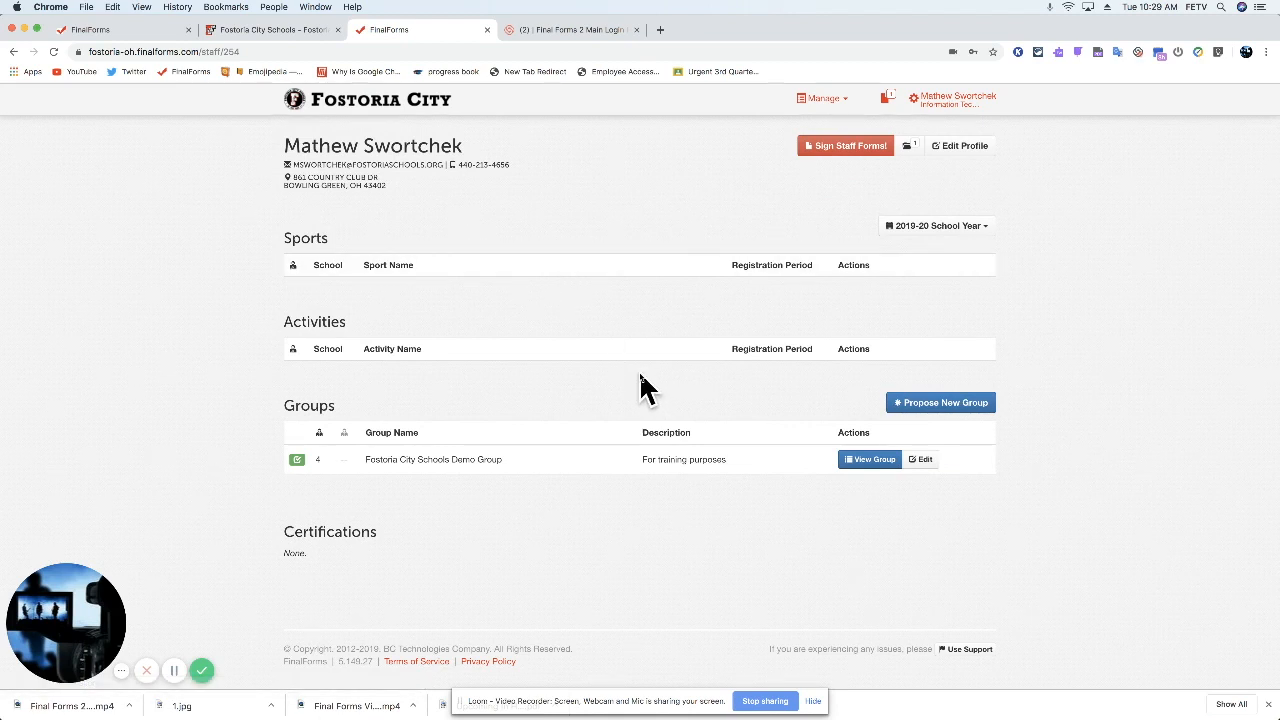
mouse_move(702, 395)
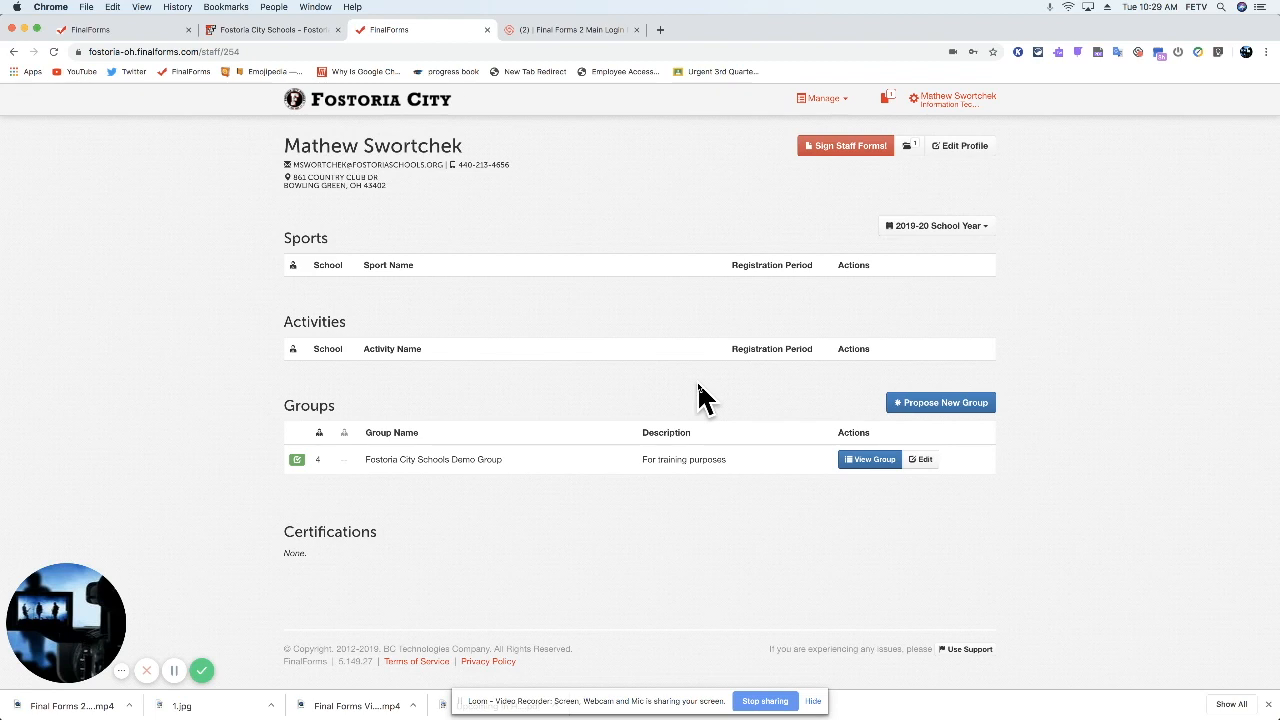
mouse_move(710, 490)
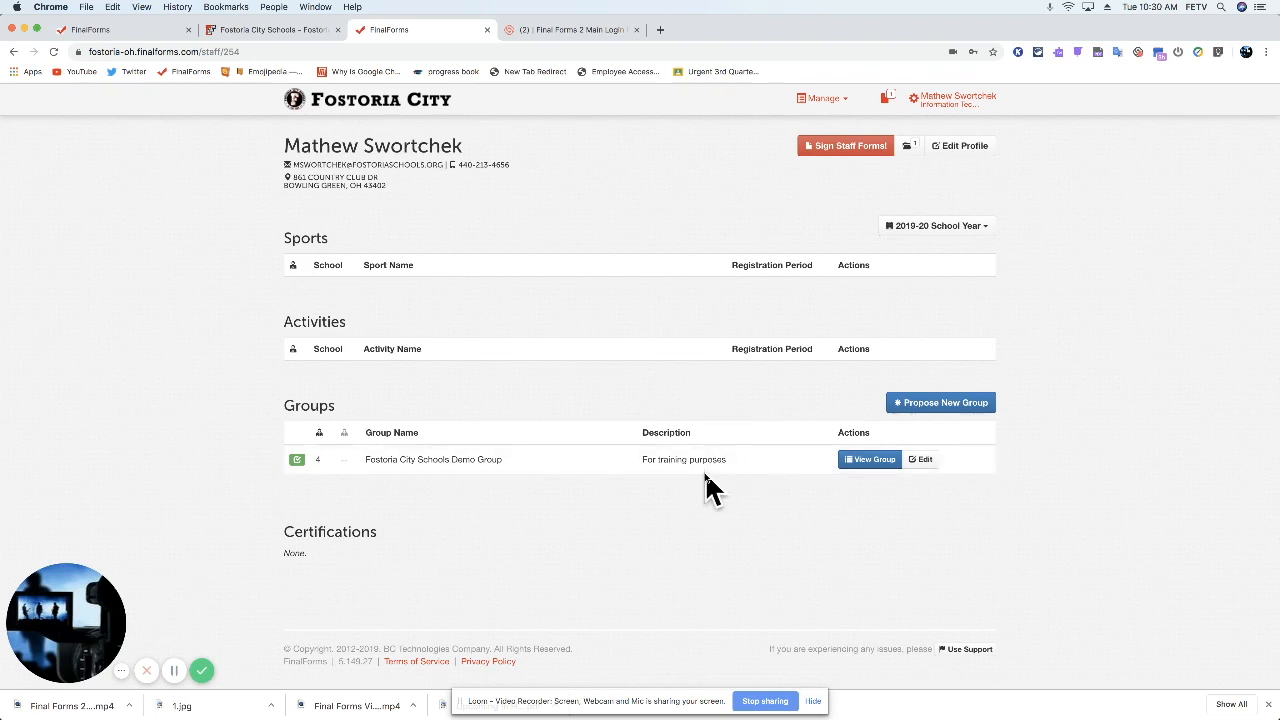
mouse_move(820, 500)
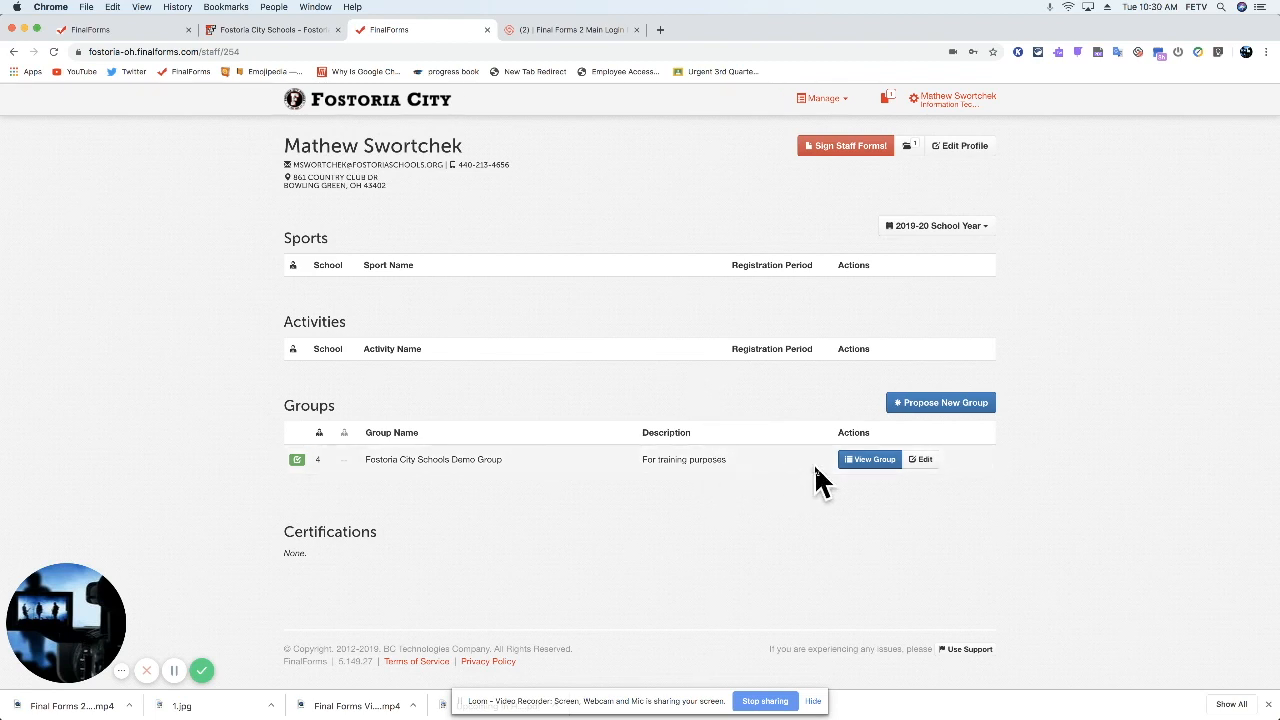
mouse_move(922, 459)
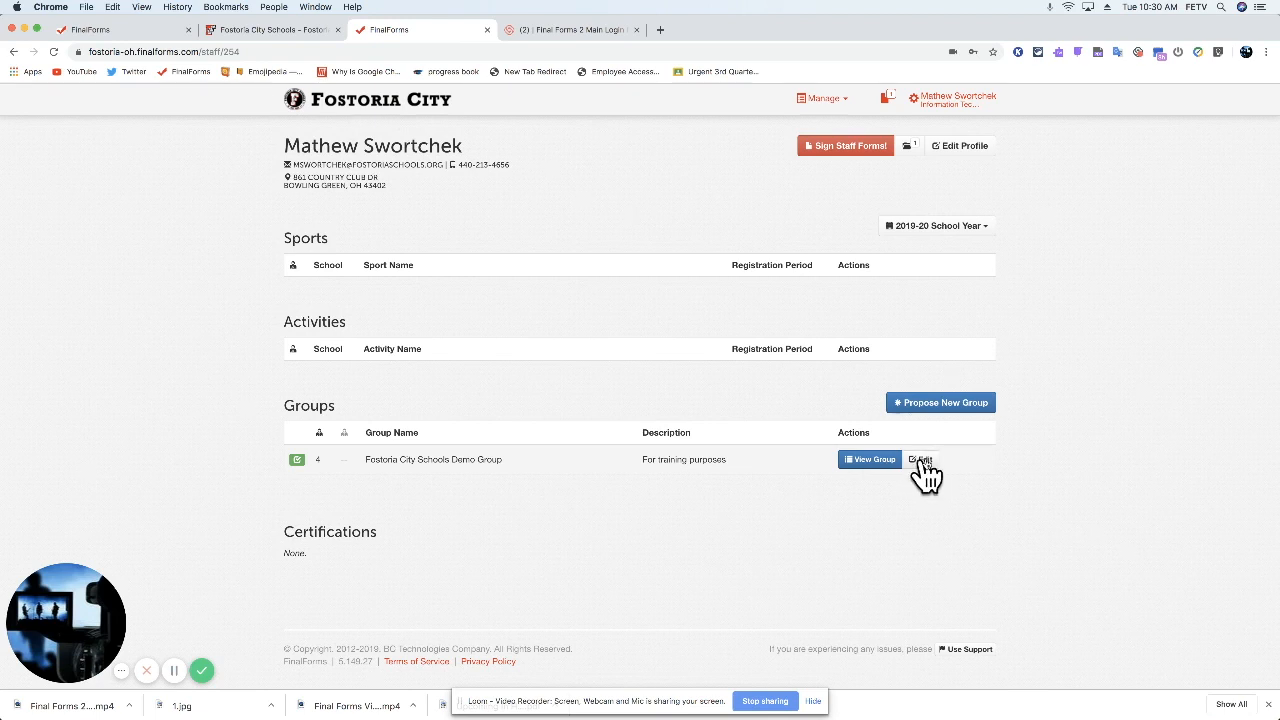
mouse_move(921, 460)
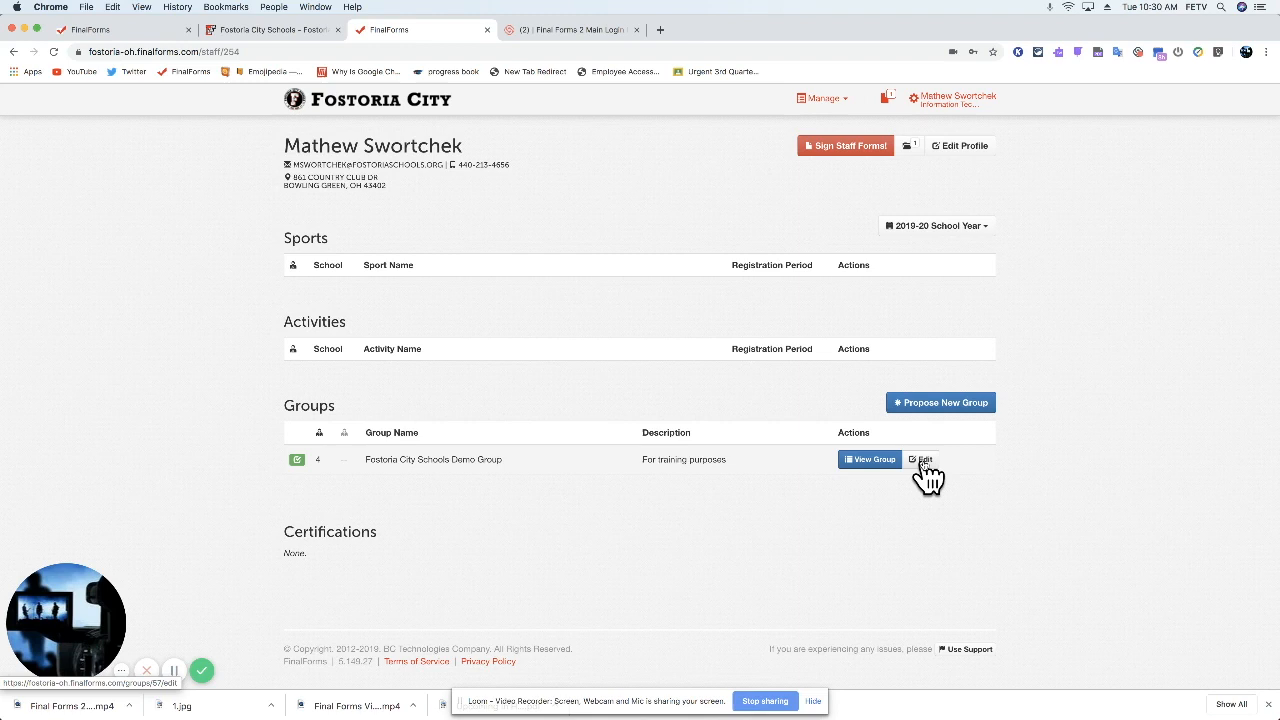
left_click(922, 459)
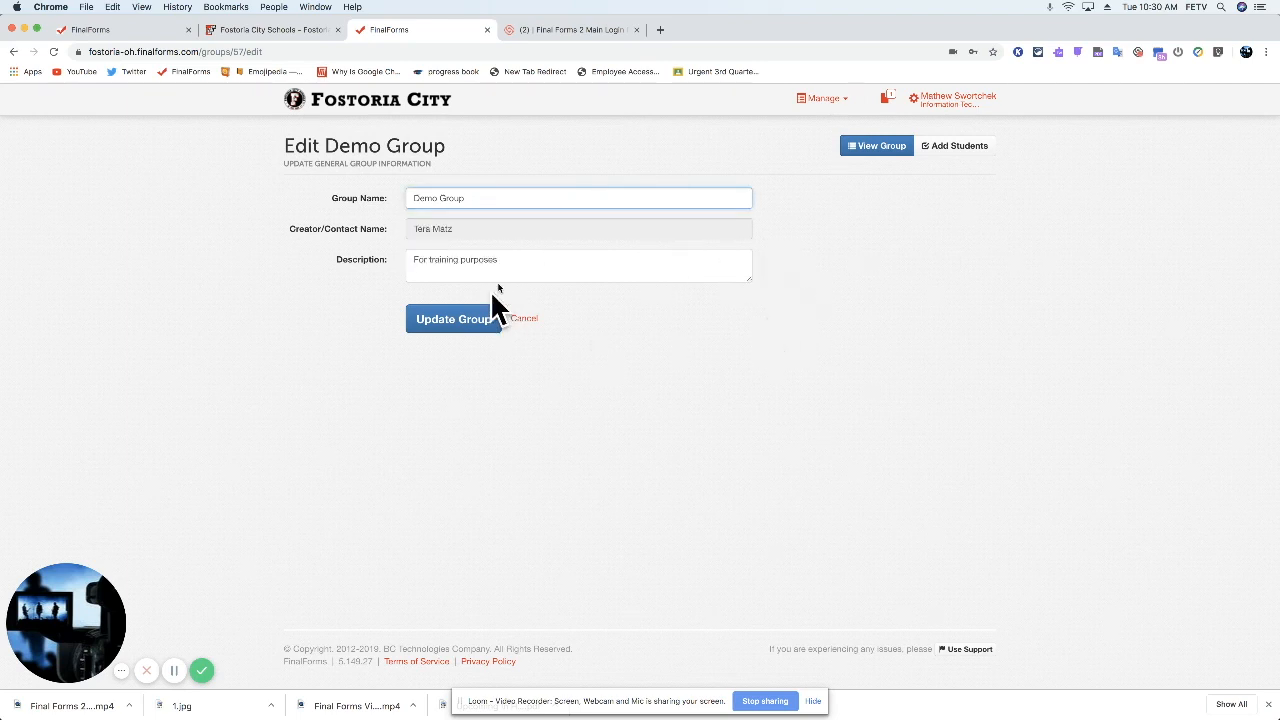
mouse_move(648, 325)
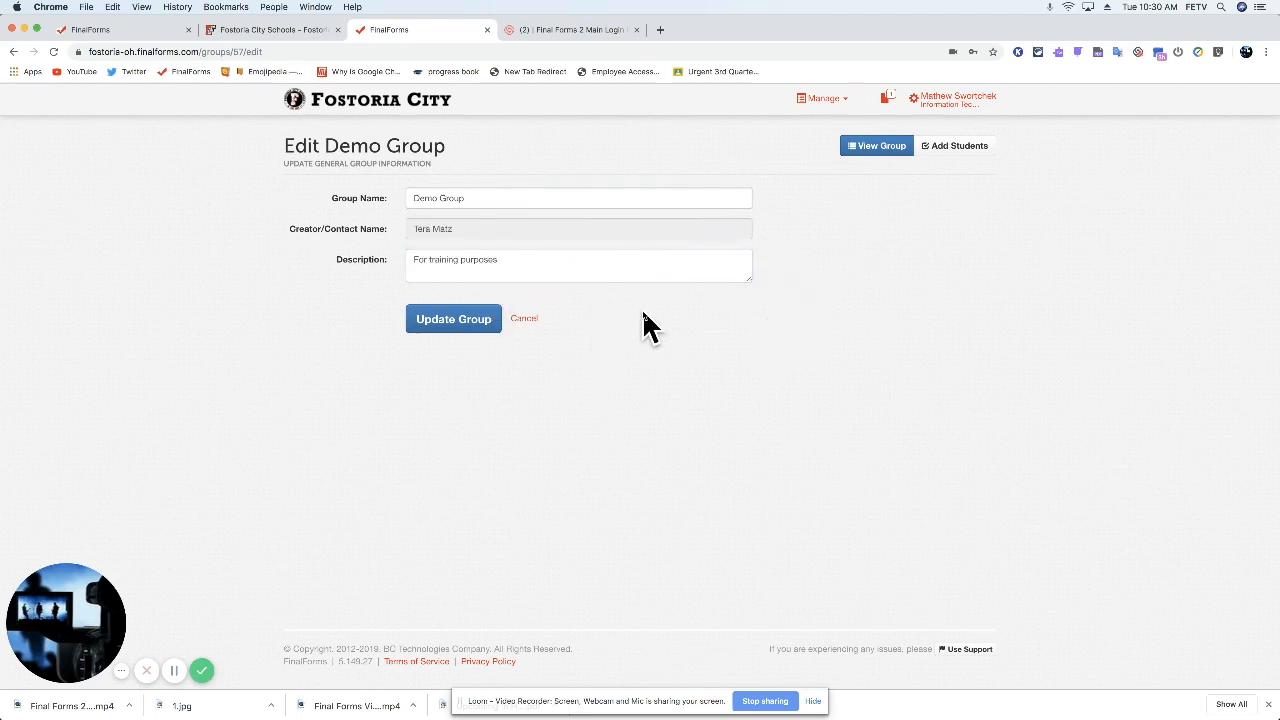
mouse_move(956, 153)
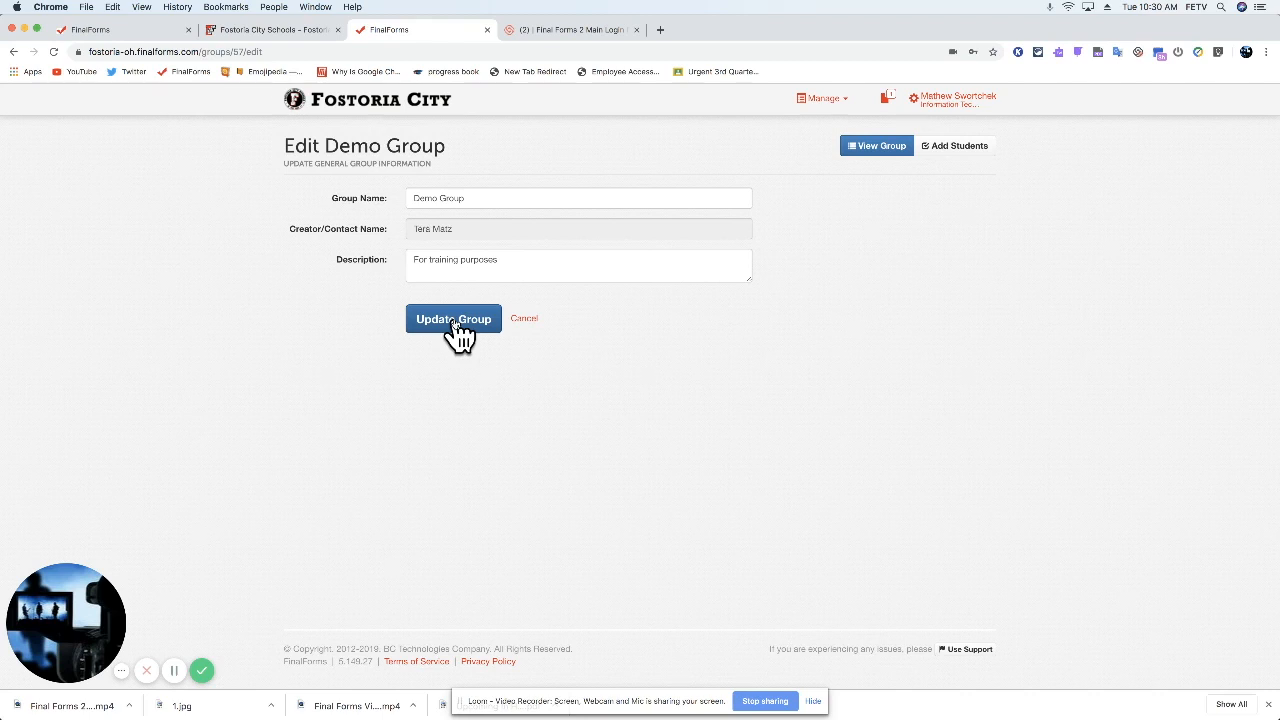
left_click(455, 318)
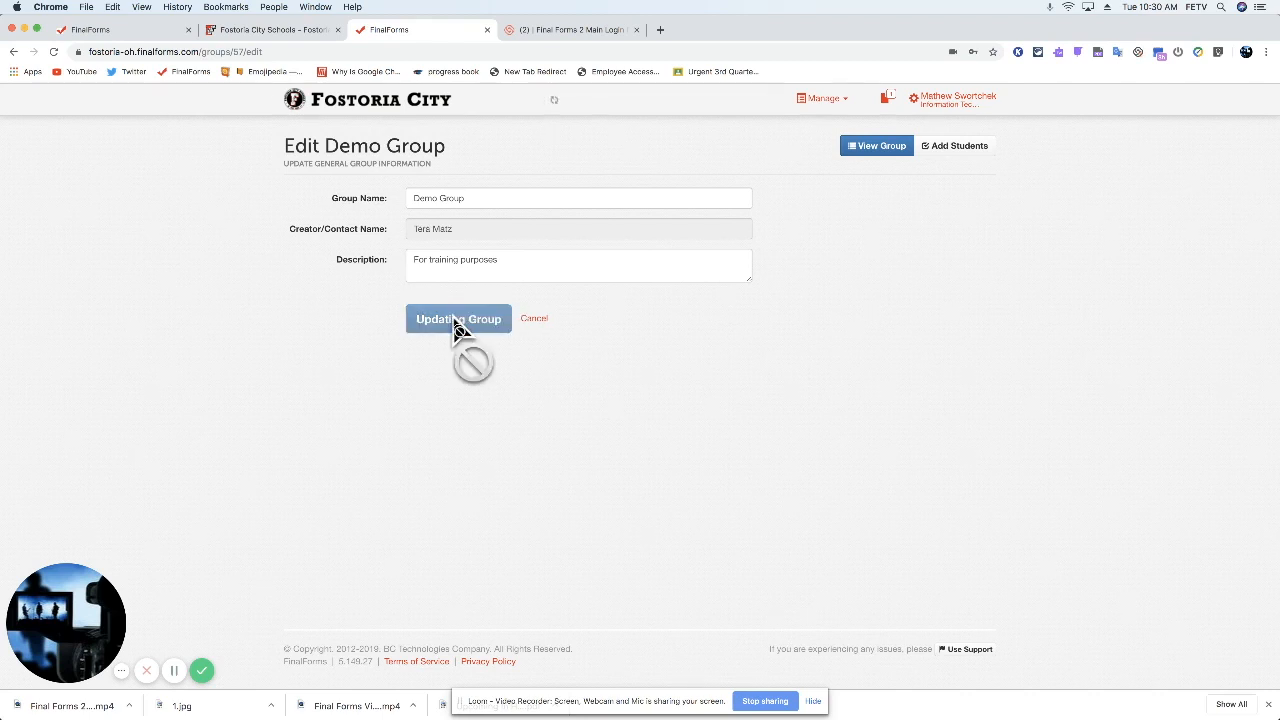
Confirm the Demo Group update and view its roster of 4 students out of 1750
left_click(458, 318)
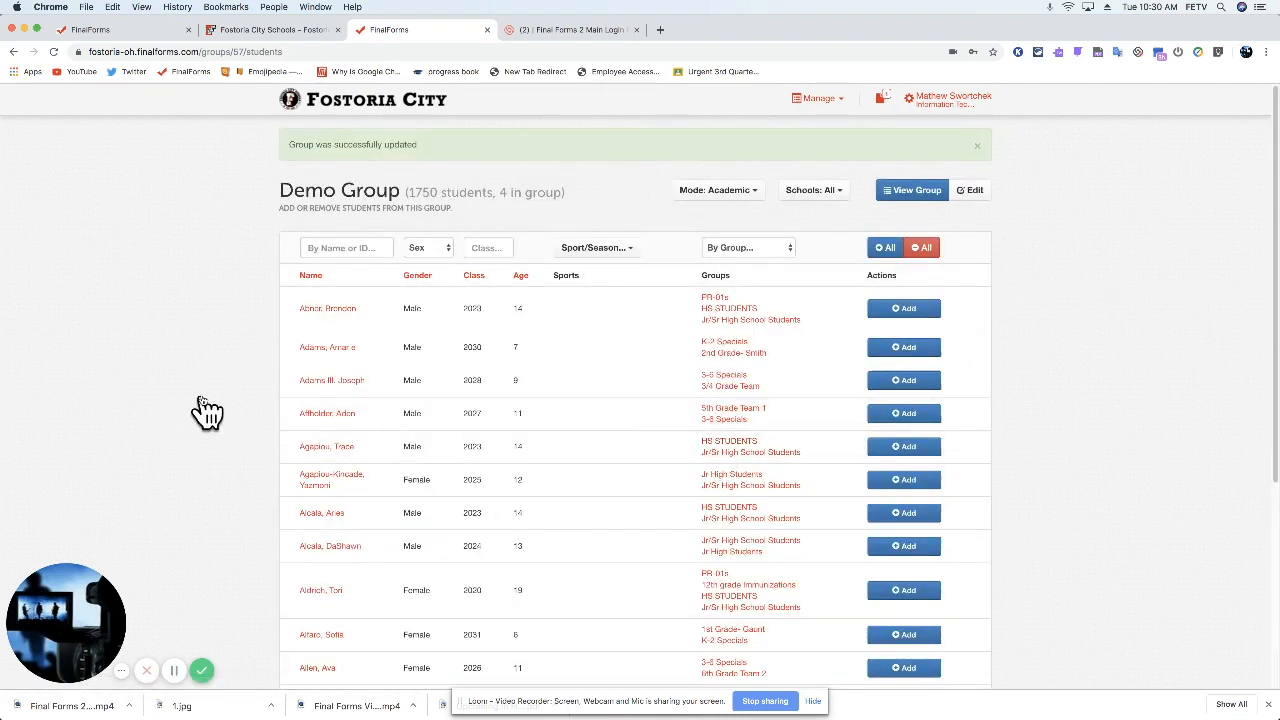
mouse_move(330, 318)
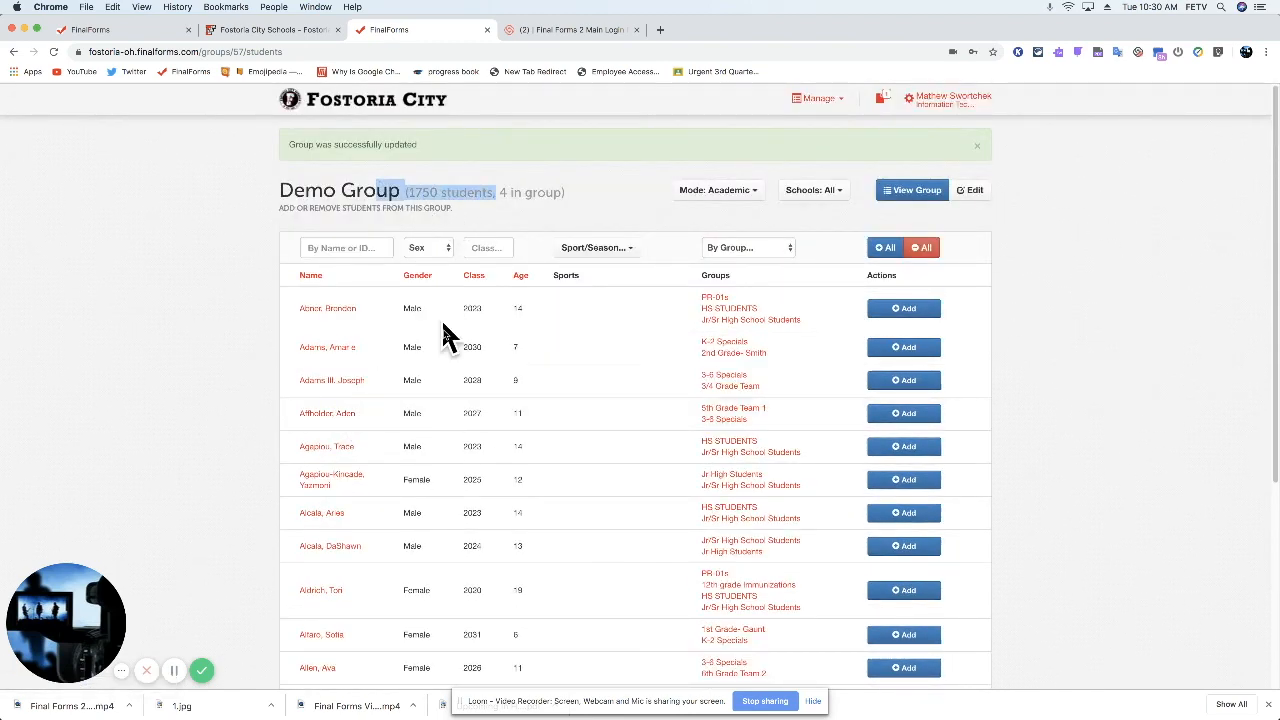
mouse_move(334, 320)
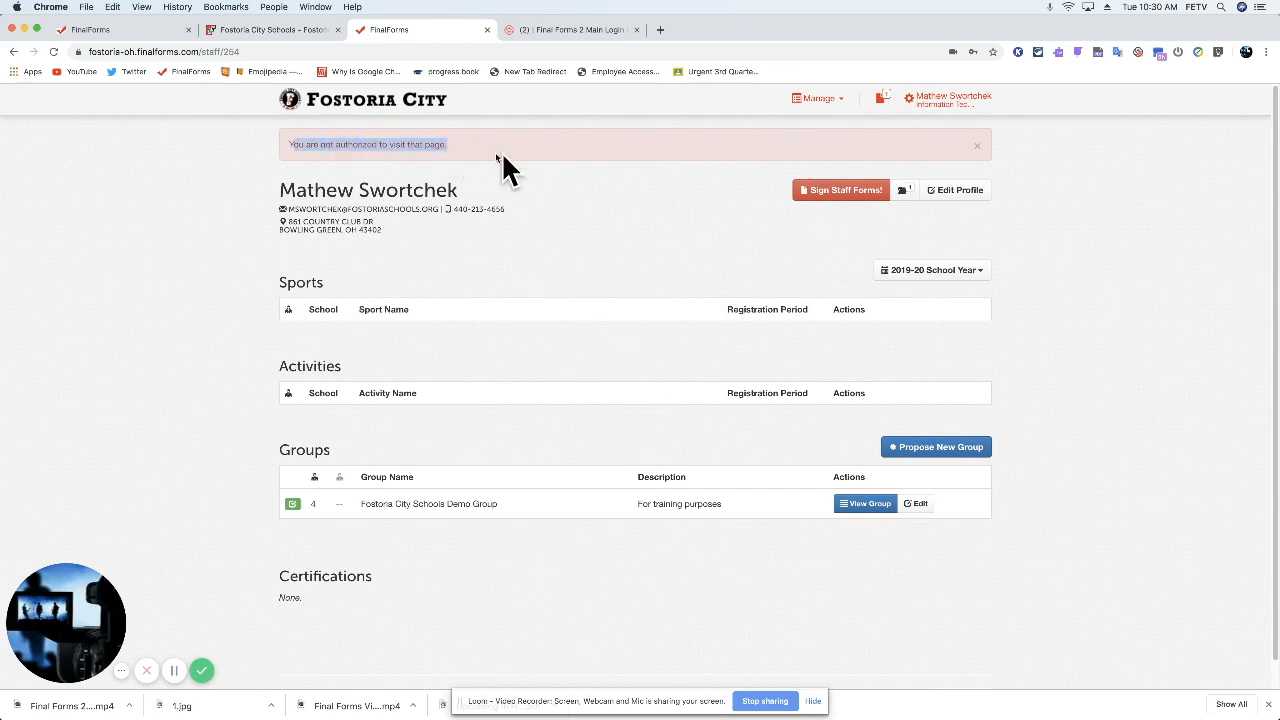
mouse_move(334, 208)
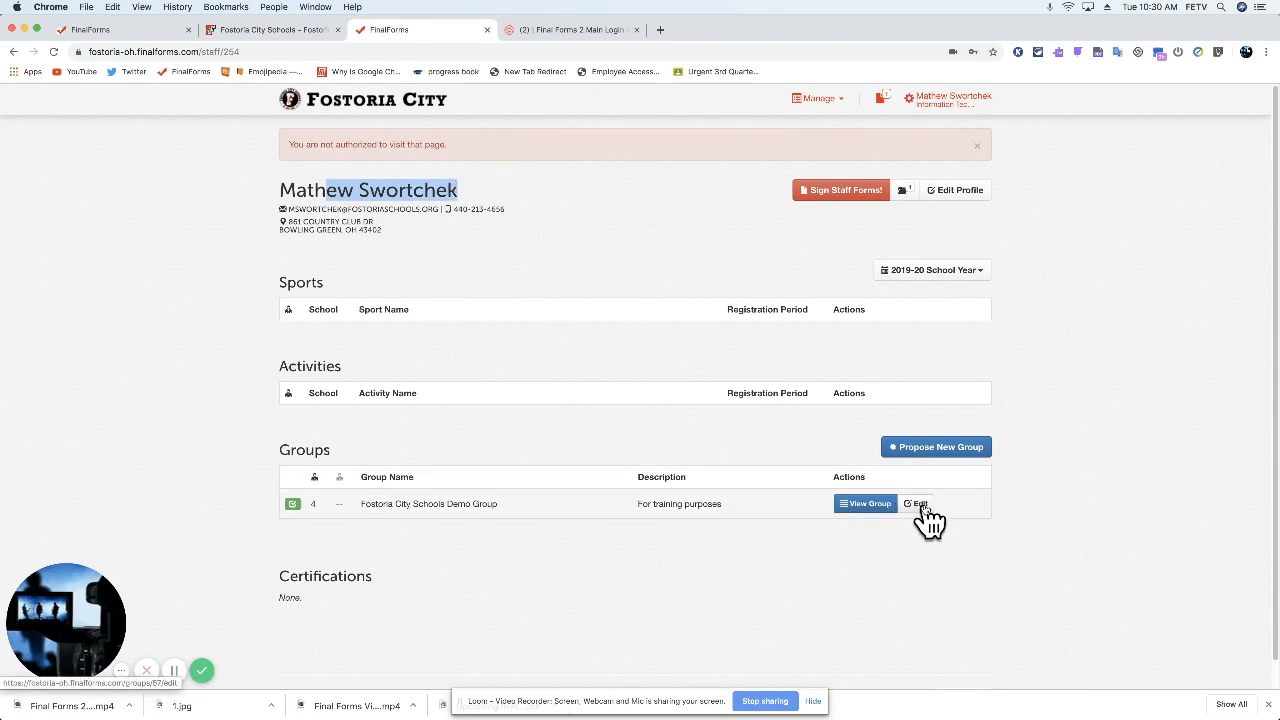
Save Demo Group, then clear the filter to list all 1750 students
left_click(917, 505)
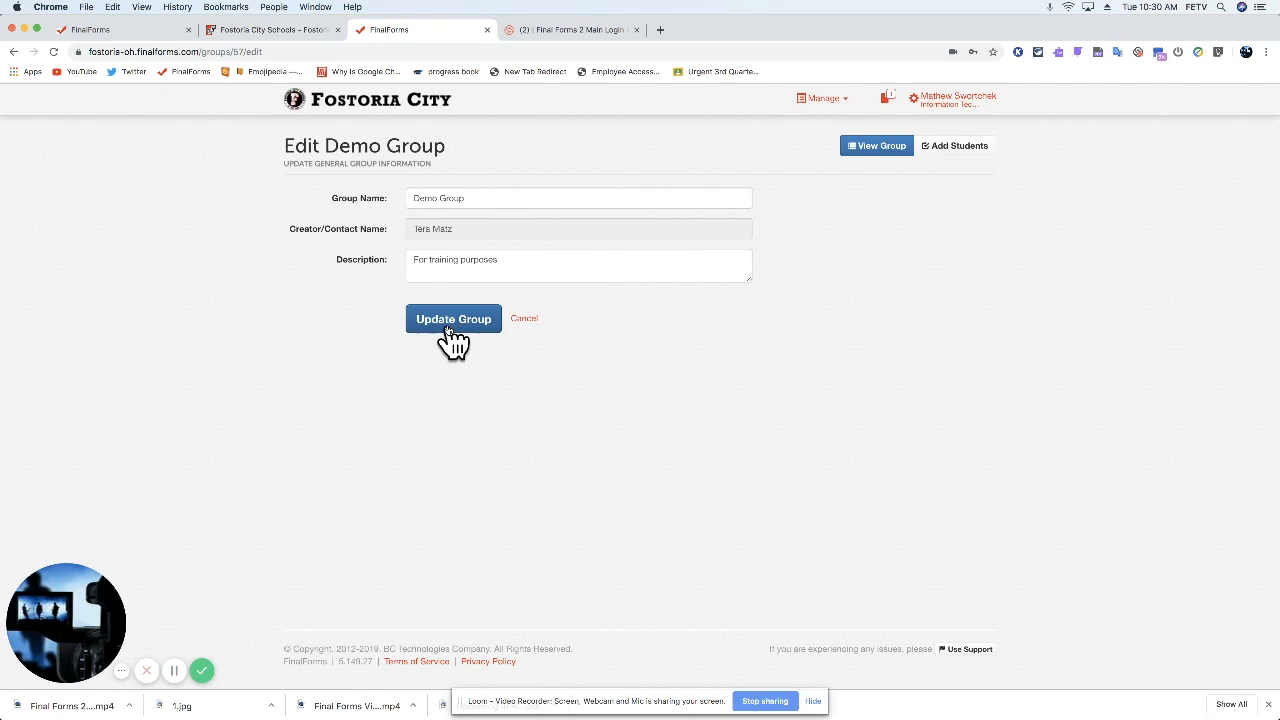
left_click(453, 318)
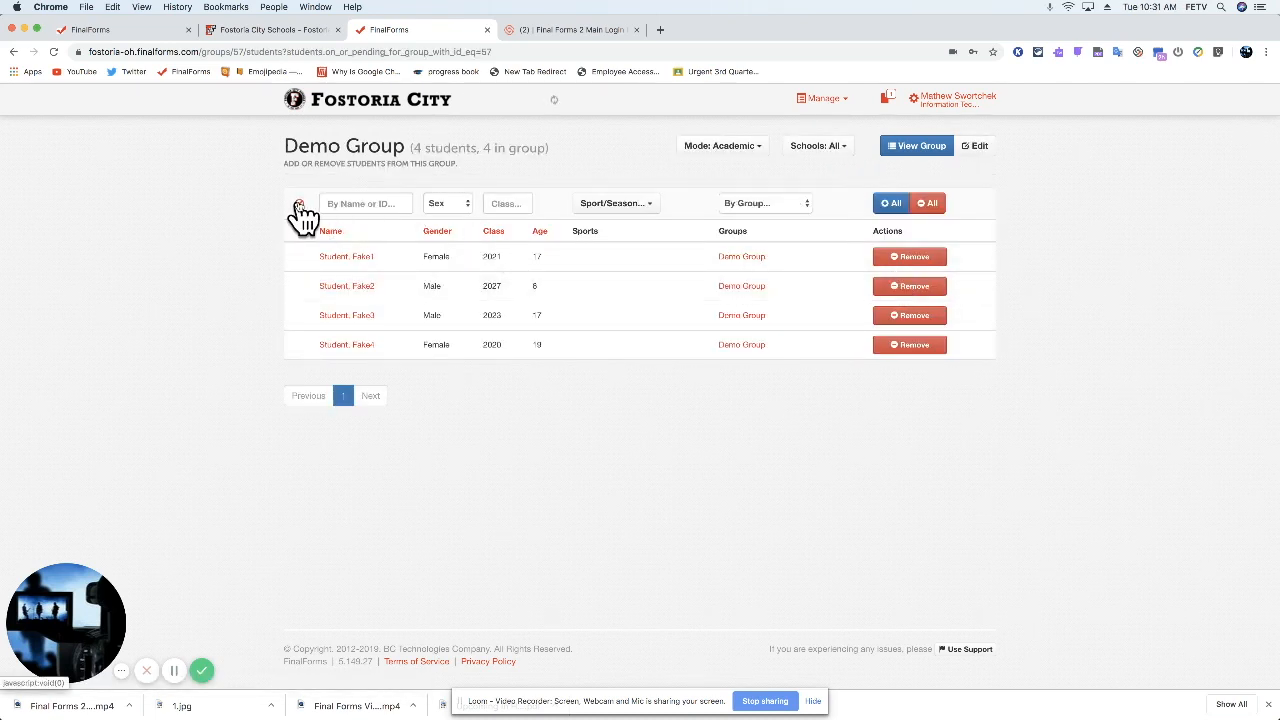
left_click(890, 203)
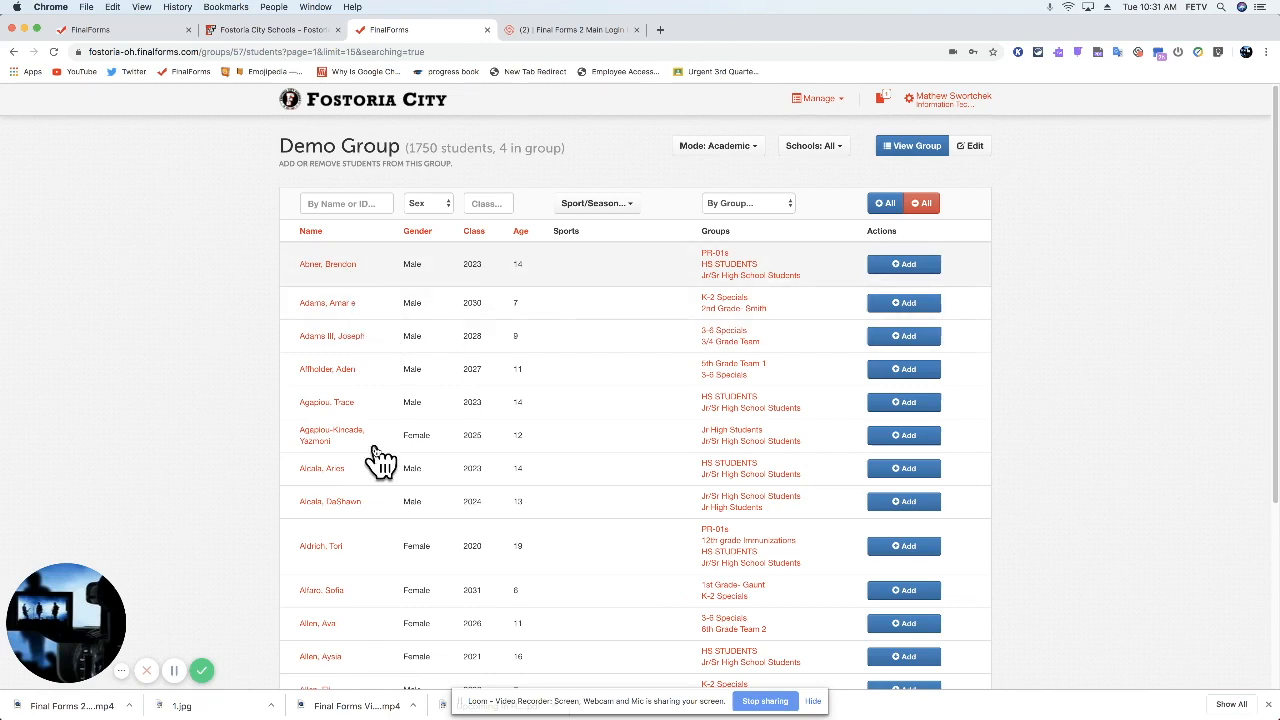
scroll("down", 3)
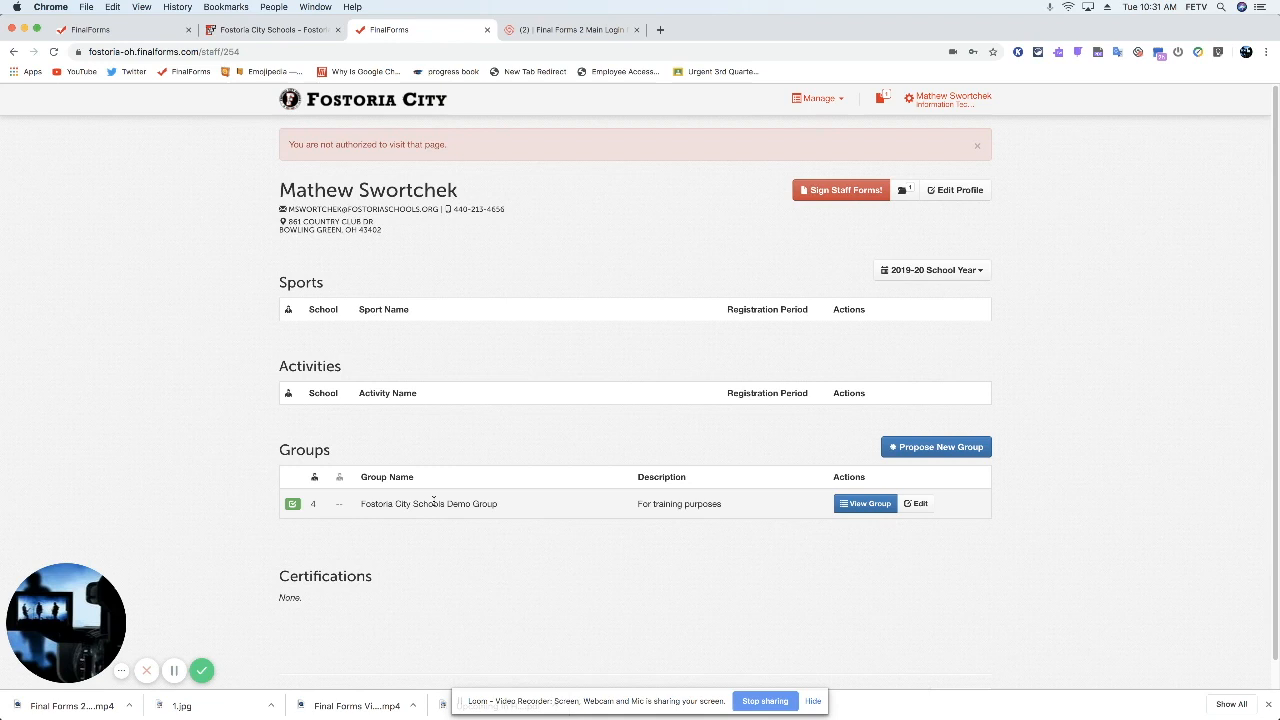
Edit and save Demo Group again until FinalForms confirms the update
left_click(915, 503)
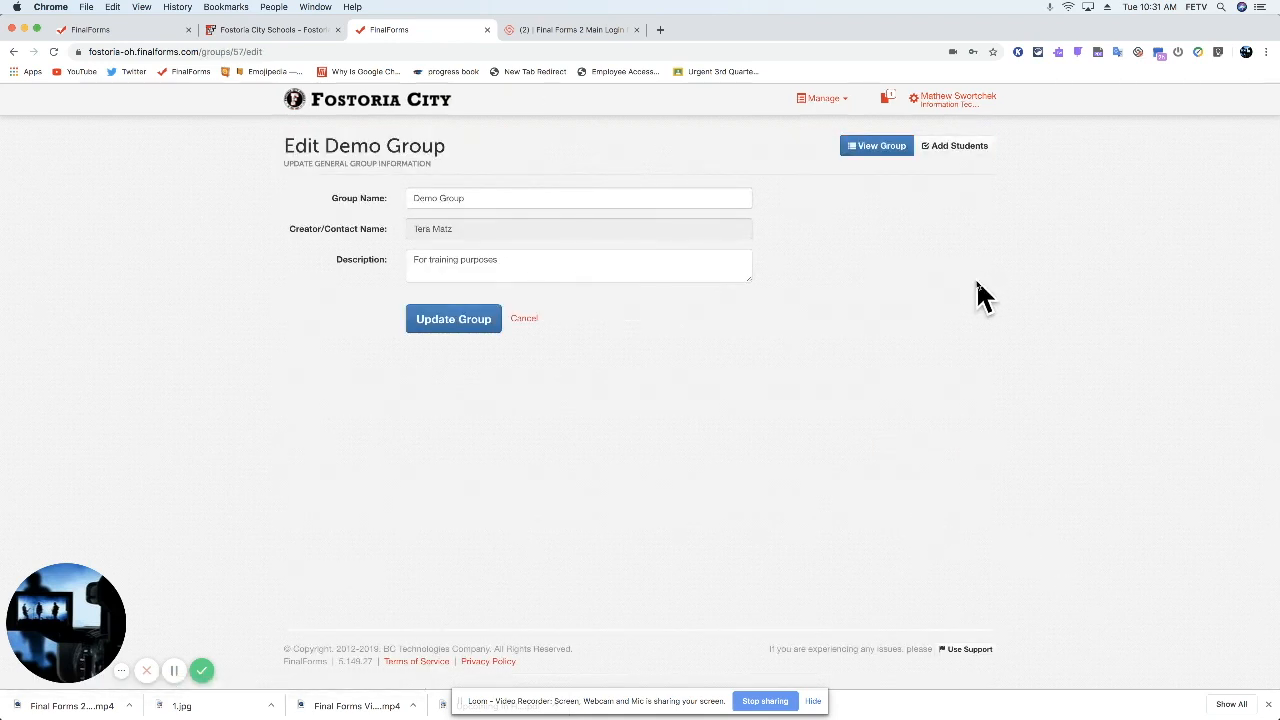
left_click(453, 318)
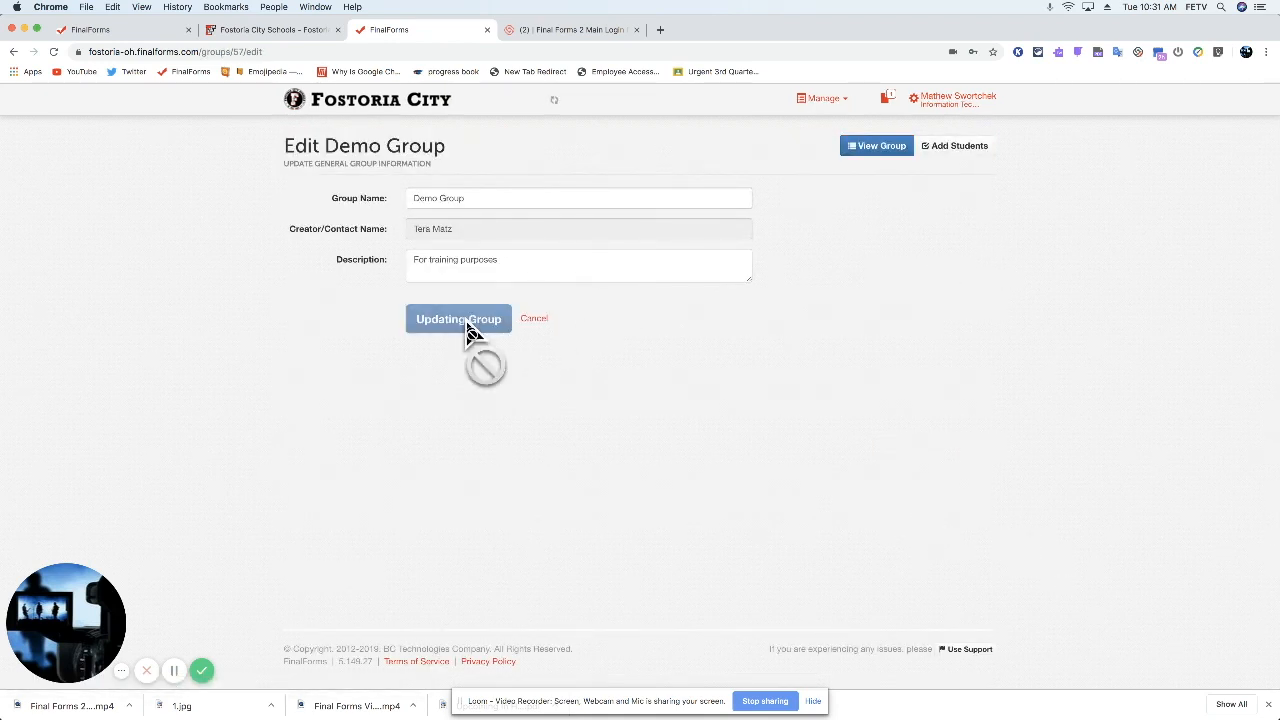
left_click(458, 318)
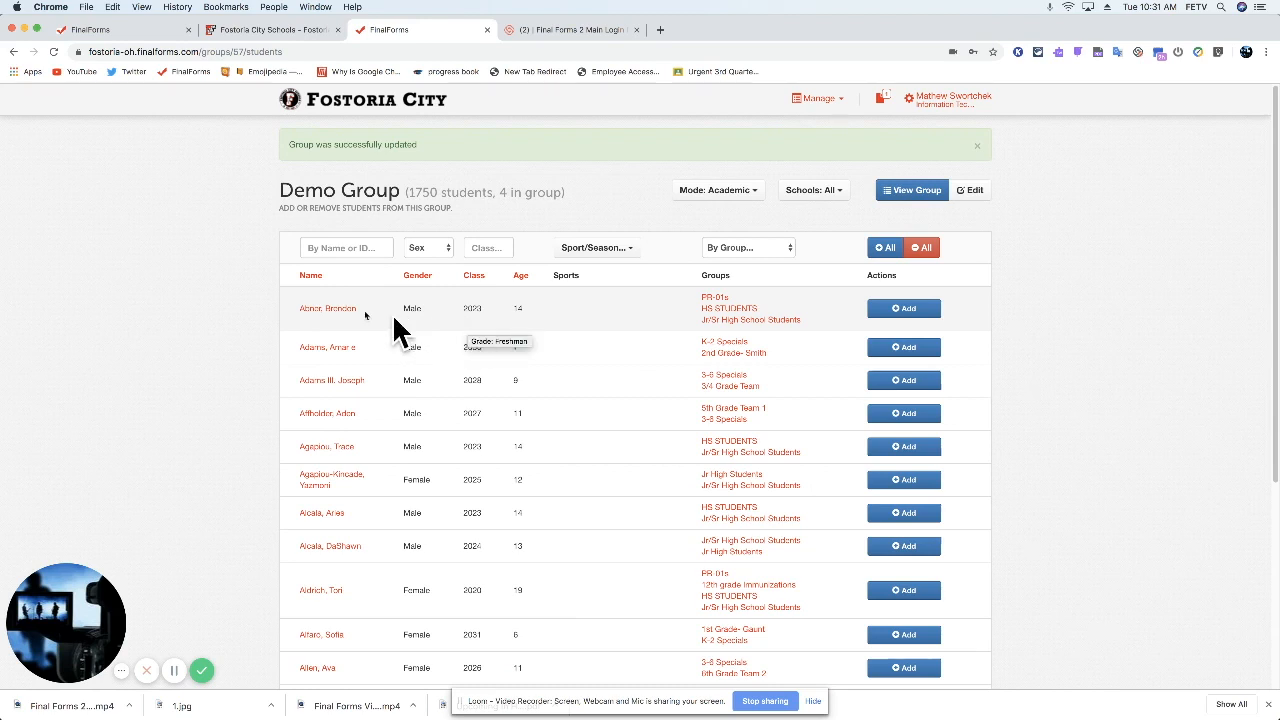
mouse_move(350, 327)
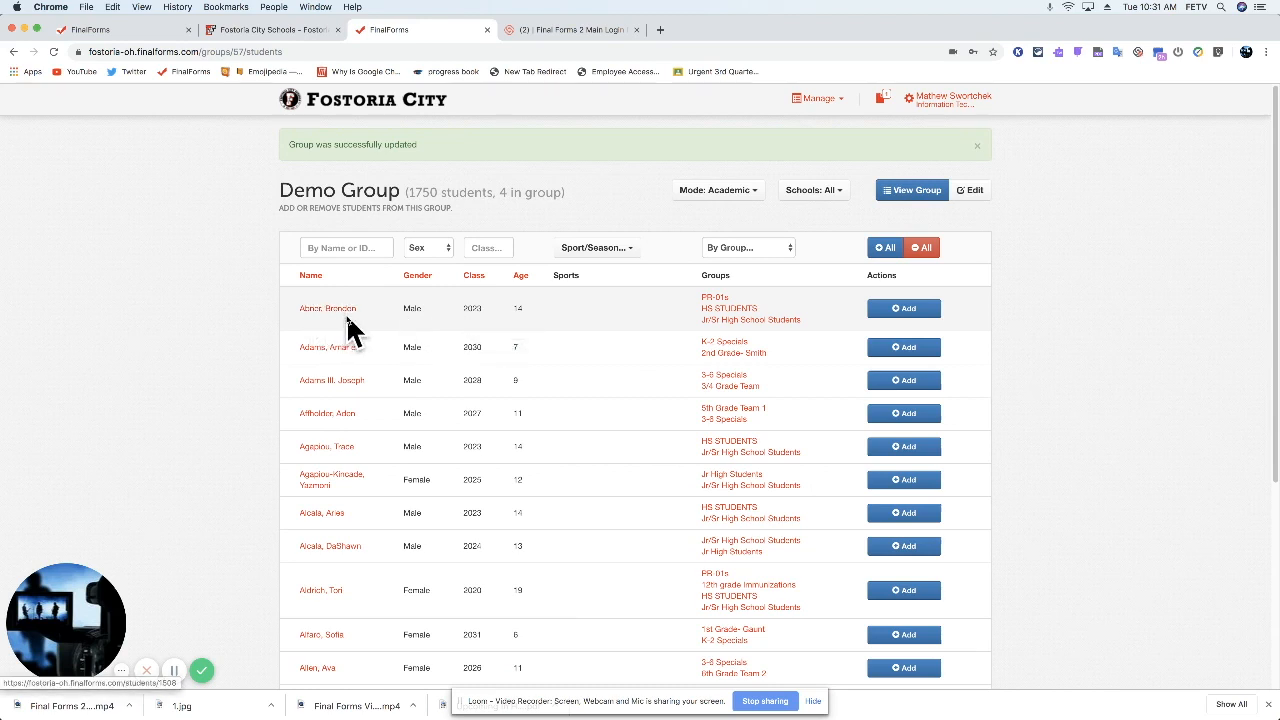
mouse_move(482, 330)
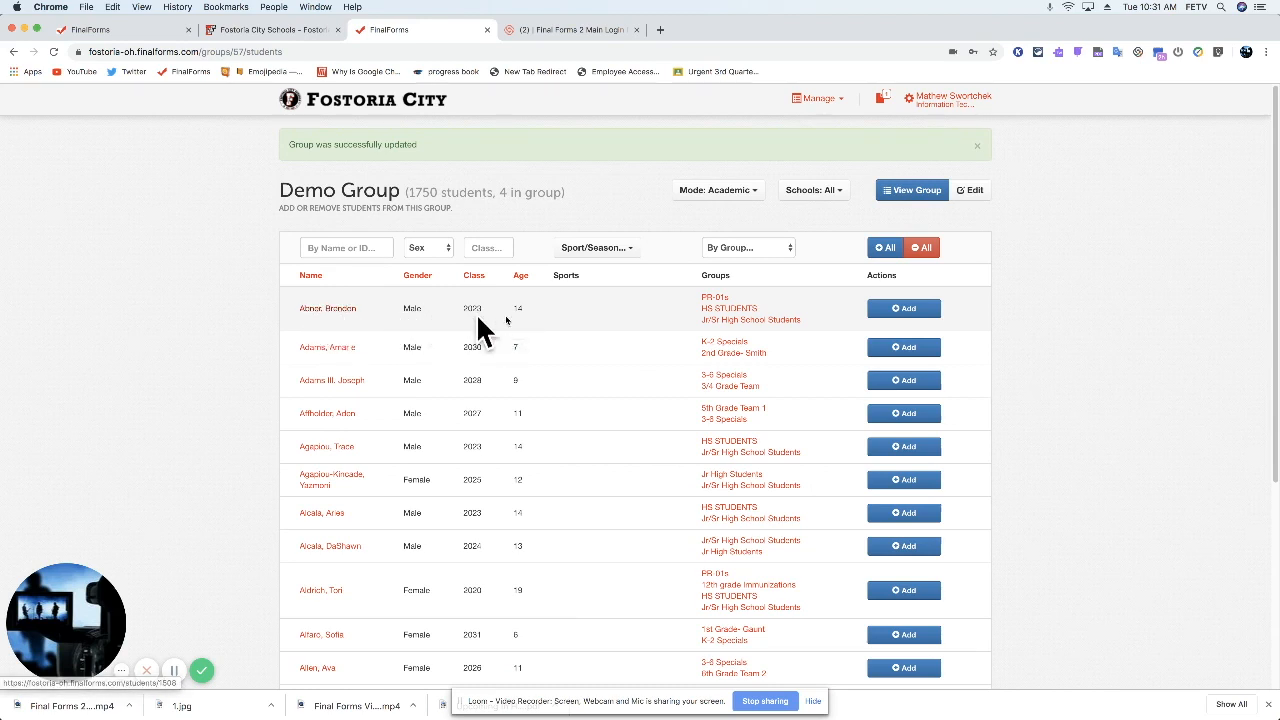
mouse_move(836, 318)
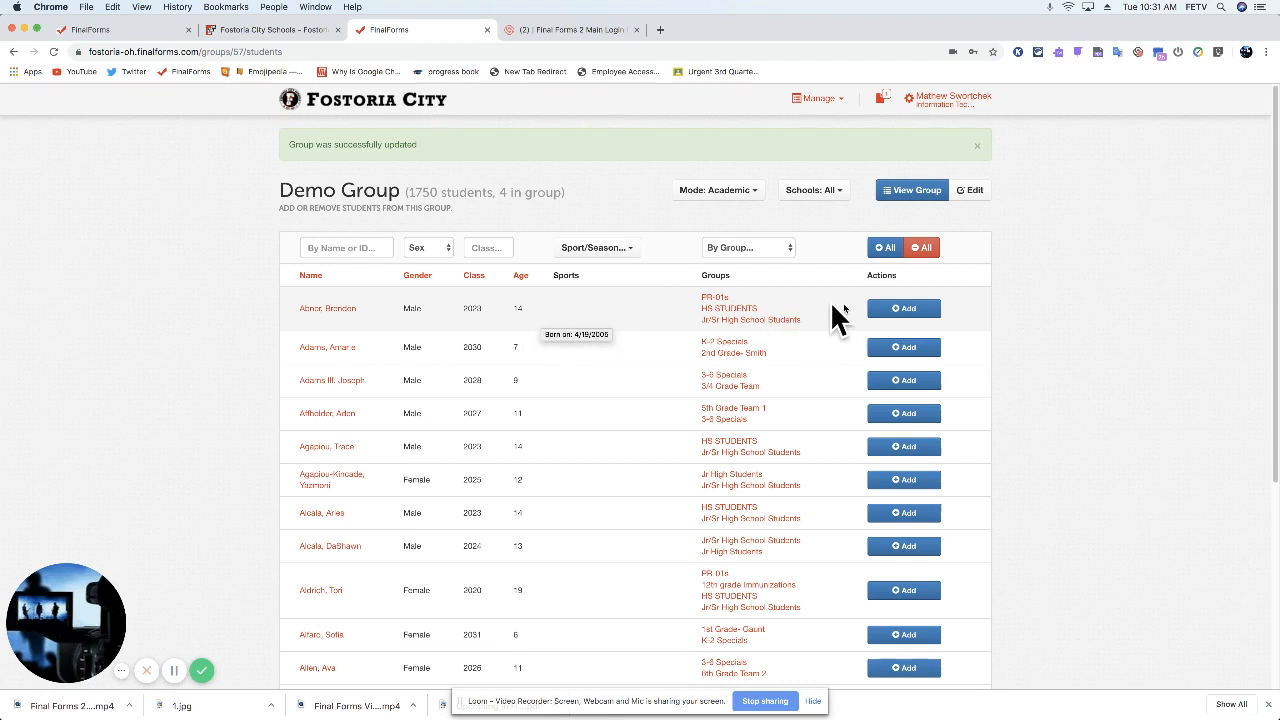
mouse_move(903, 308)
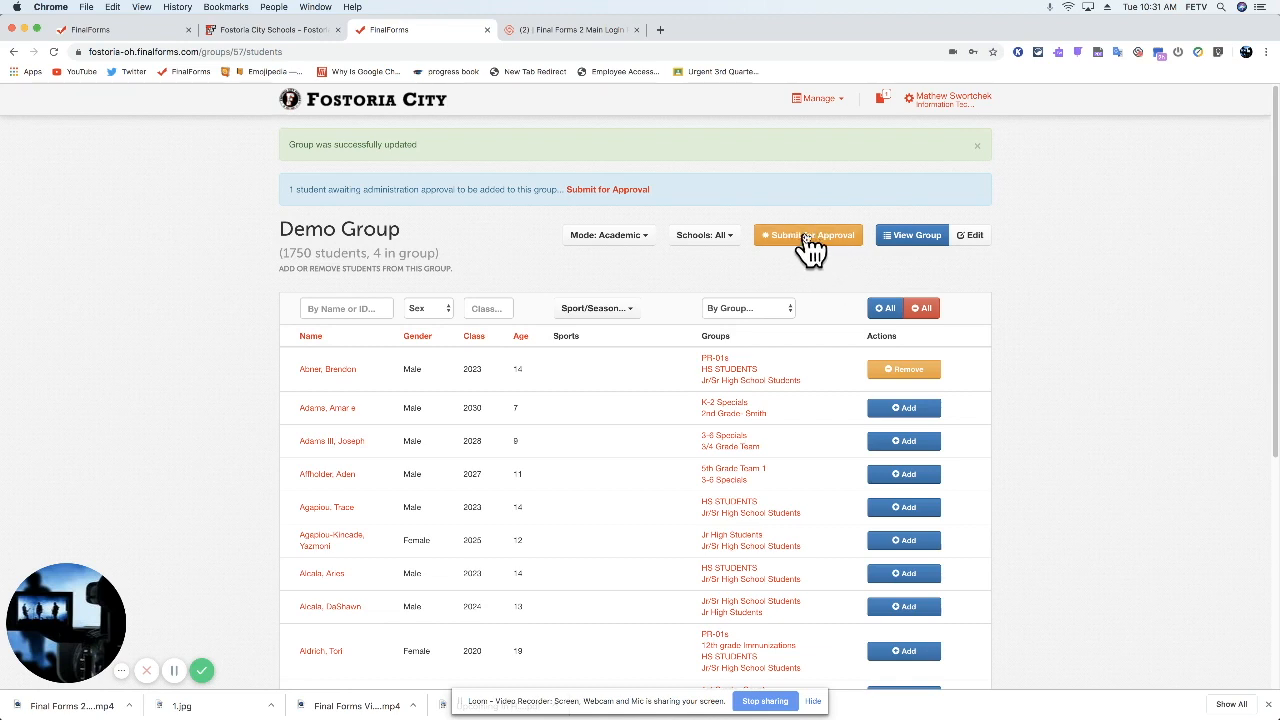
mouse_move(903, 373)
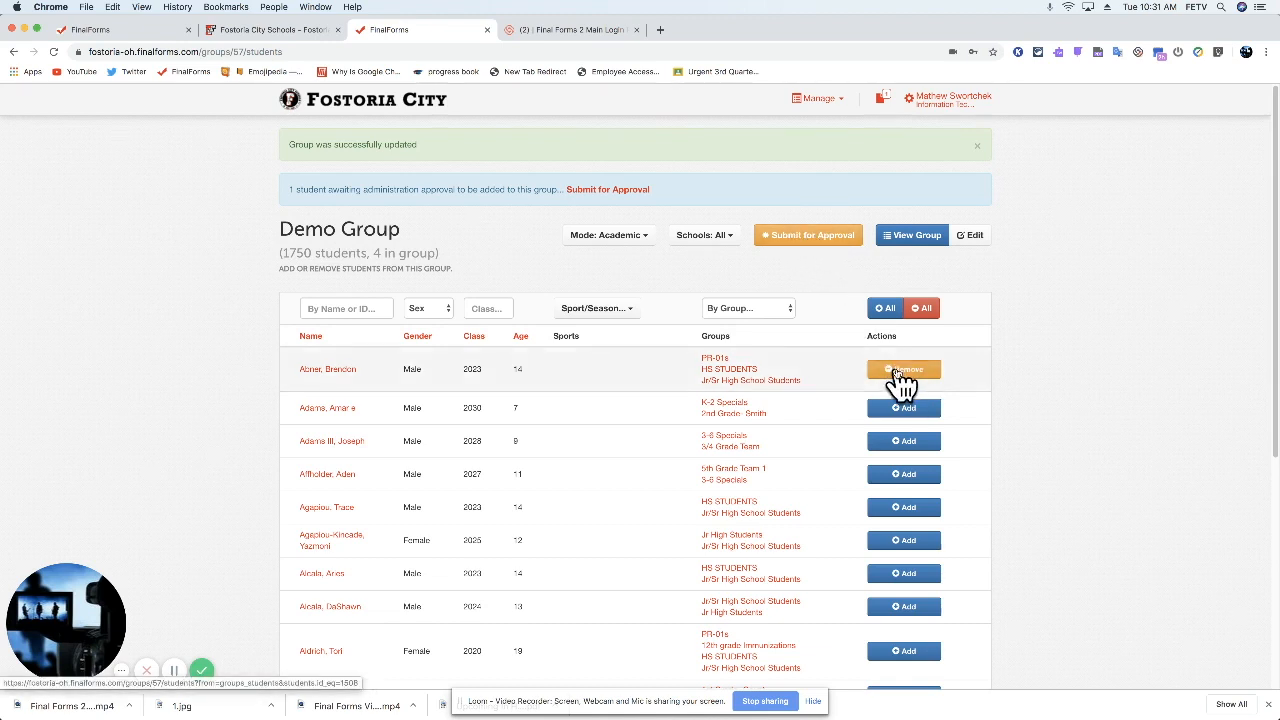
left_click(904, 370)
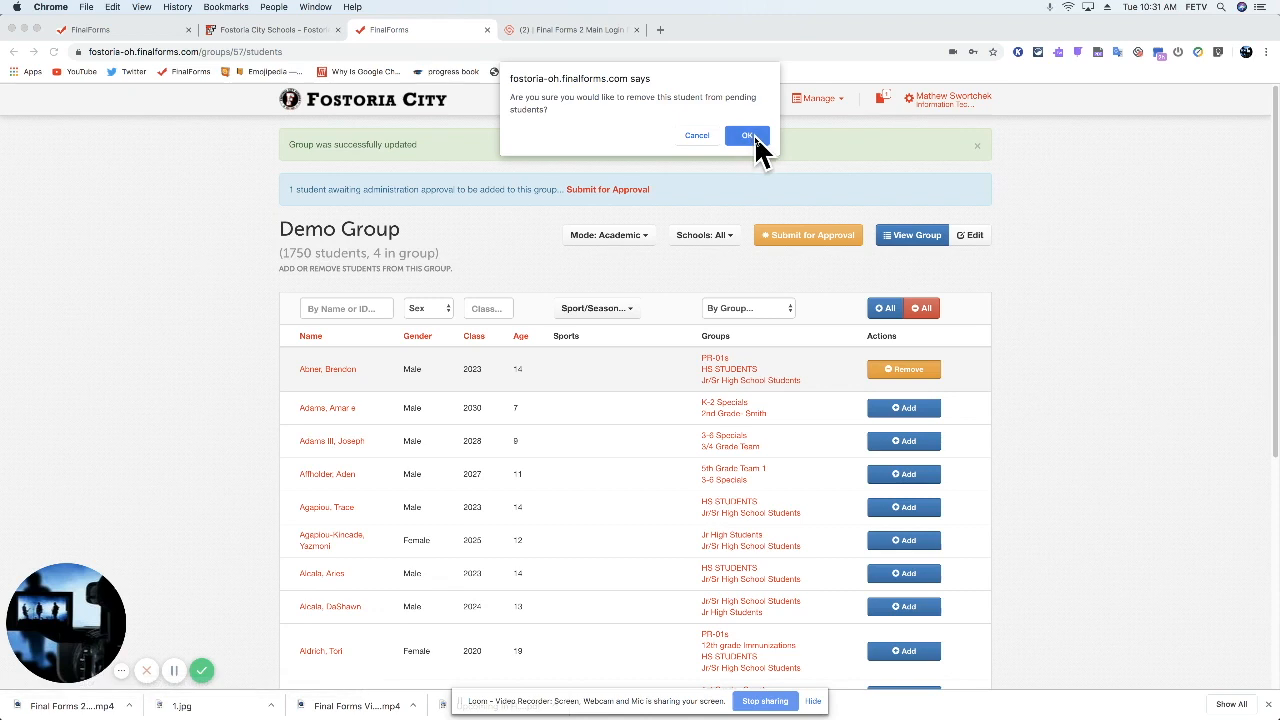
left_click(746, 135)
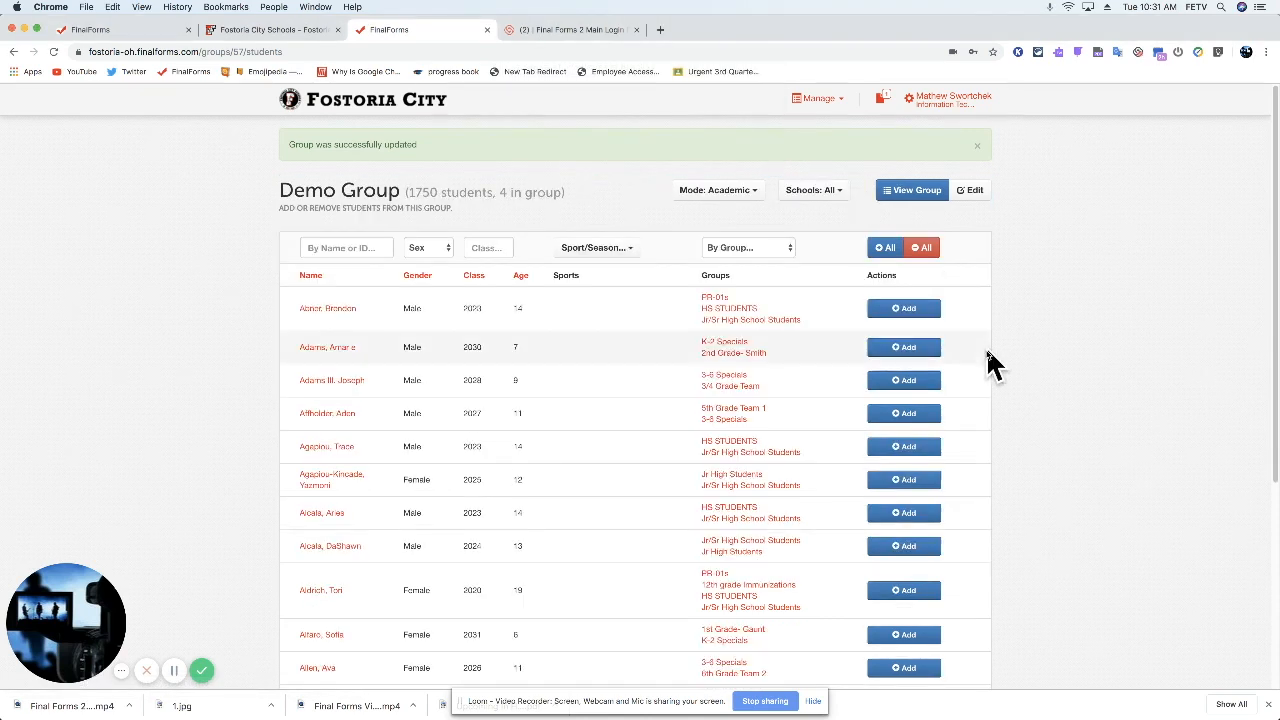
mouse_move(903, 308)
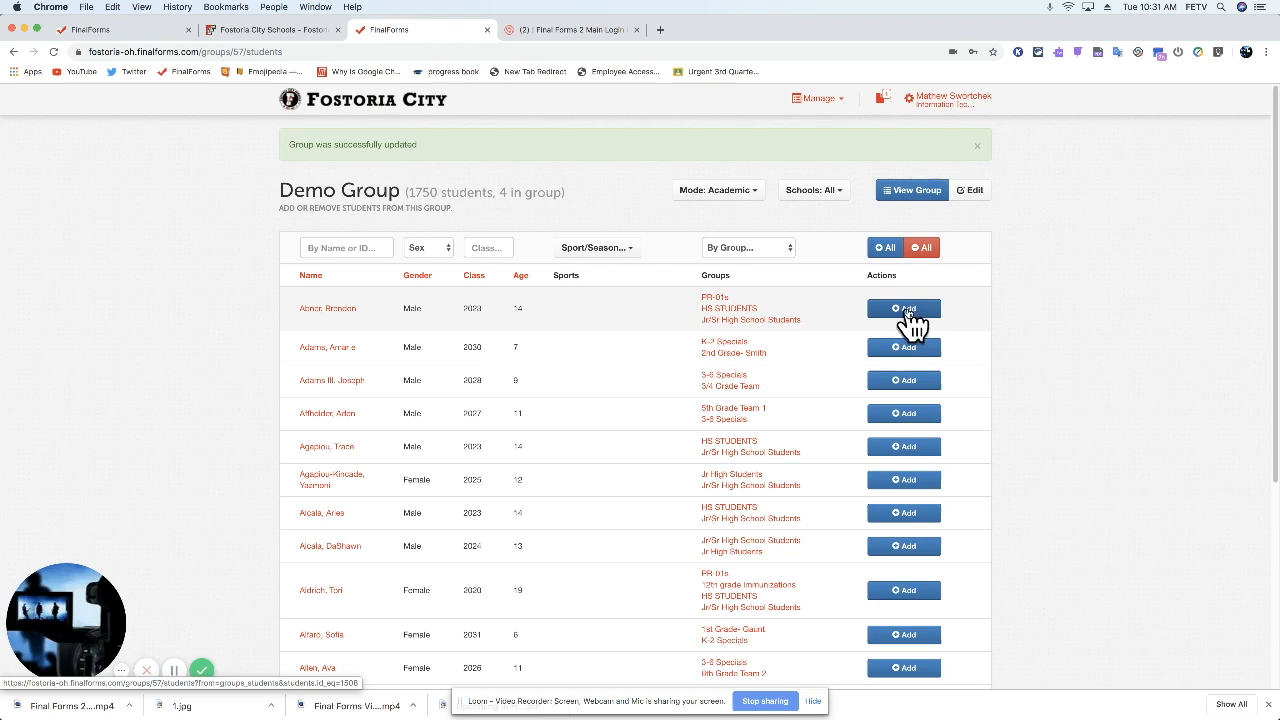
mouse_move(902, 266)
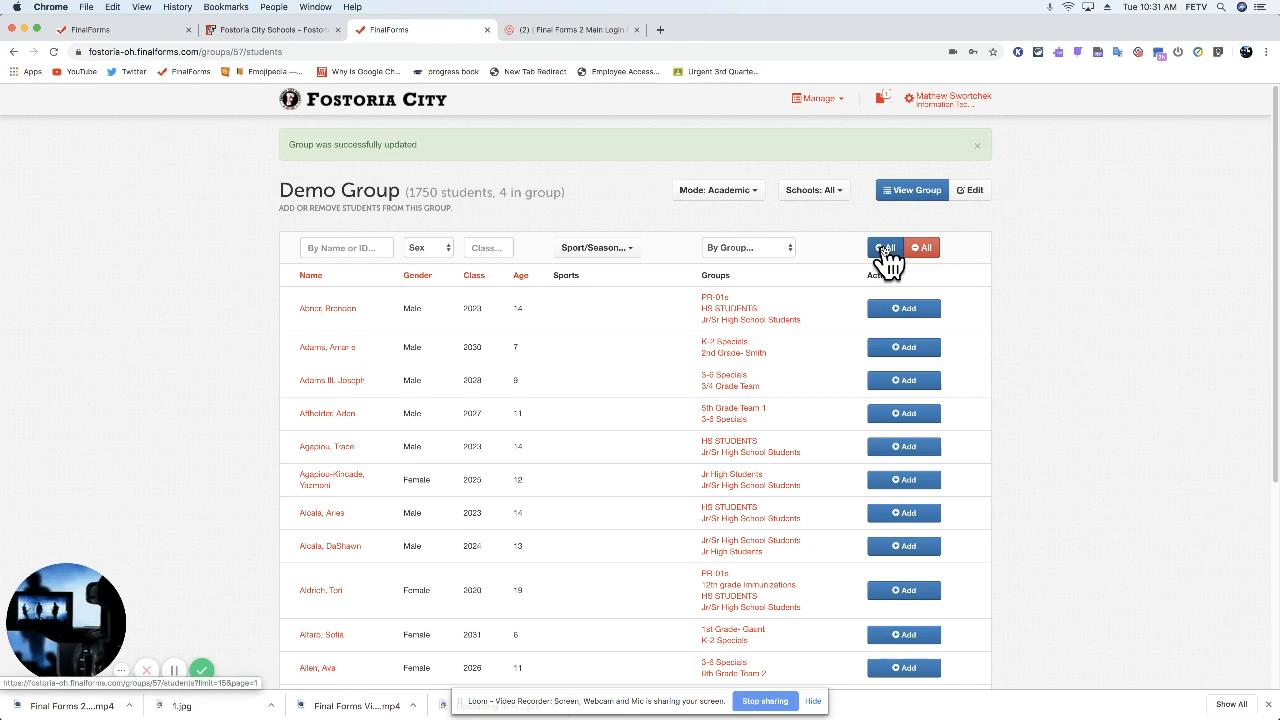
mouse_move(910, 290)
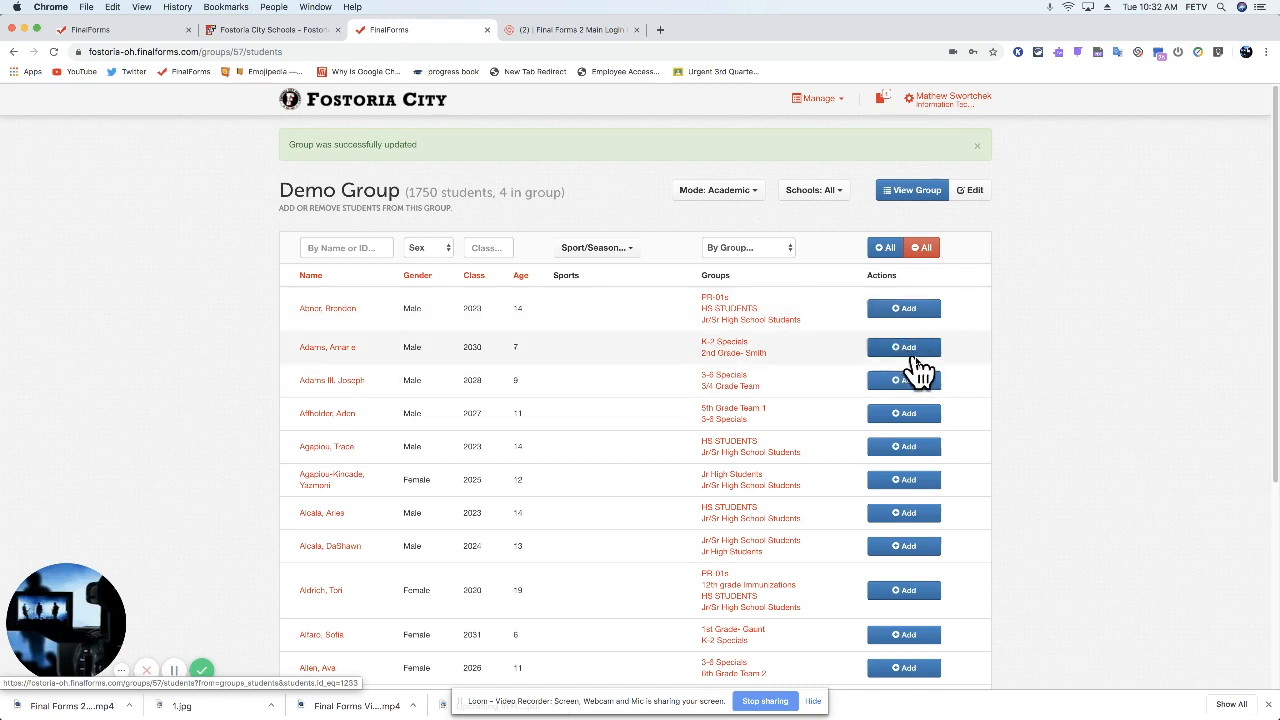
mouse_move(984, 209)
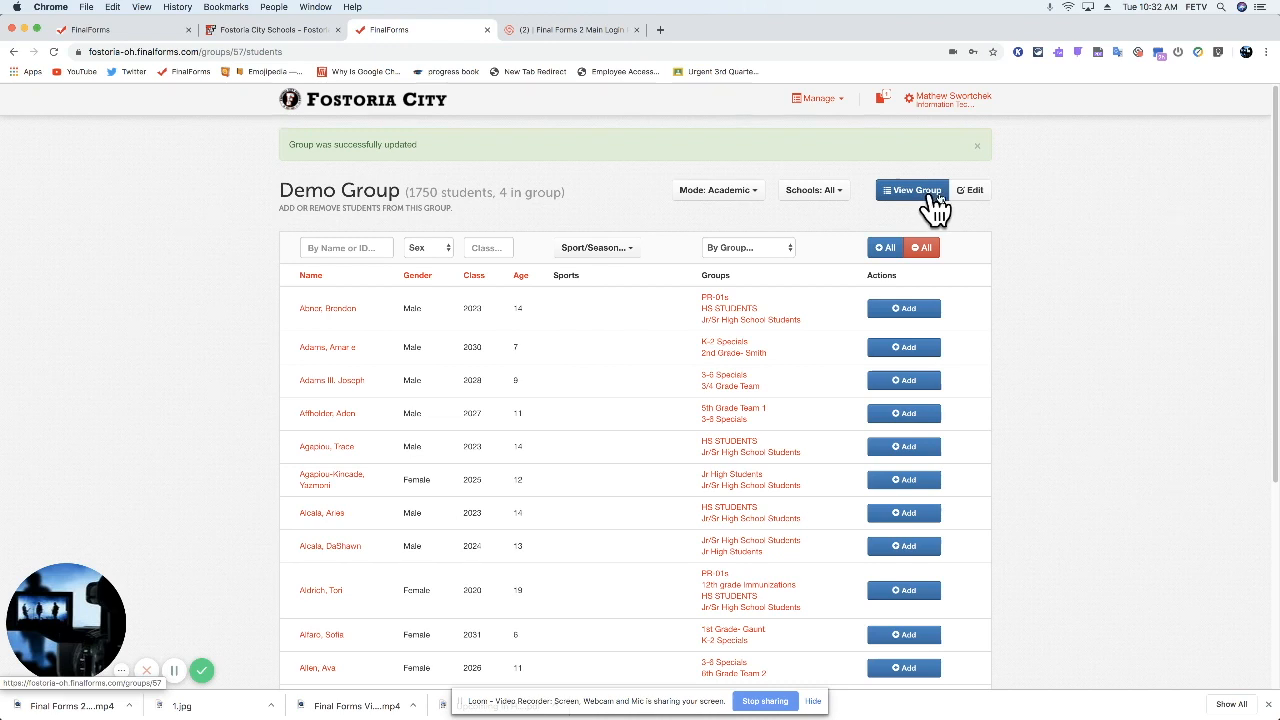
mouse_move(903, 383)
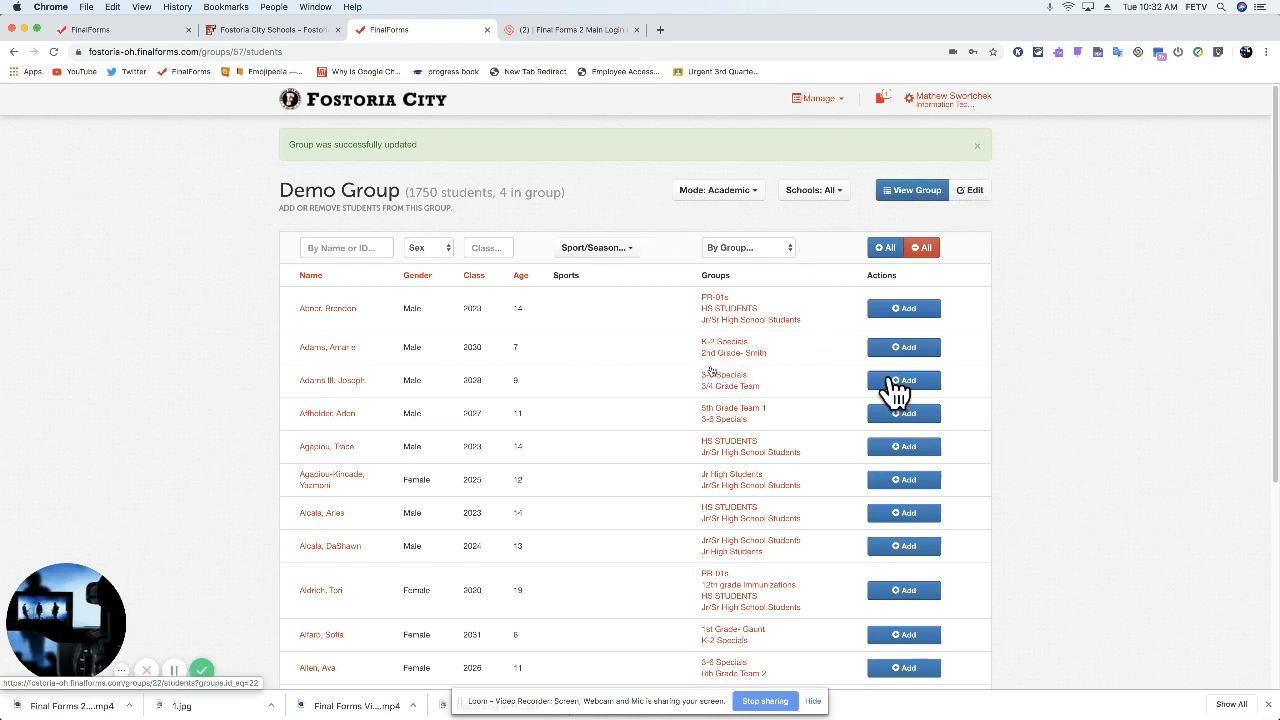
mouse_move(923, 200)
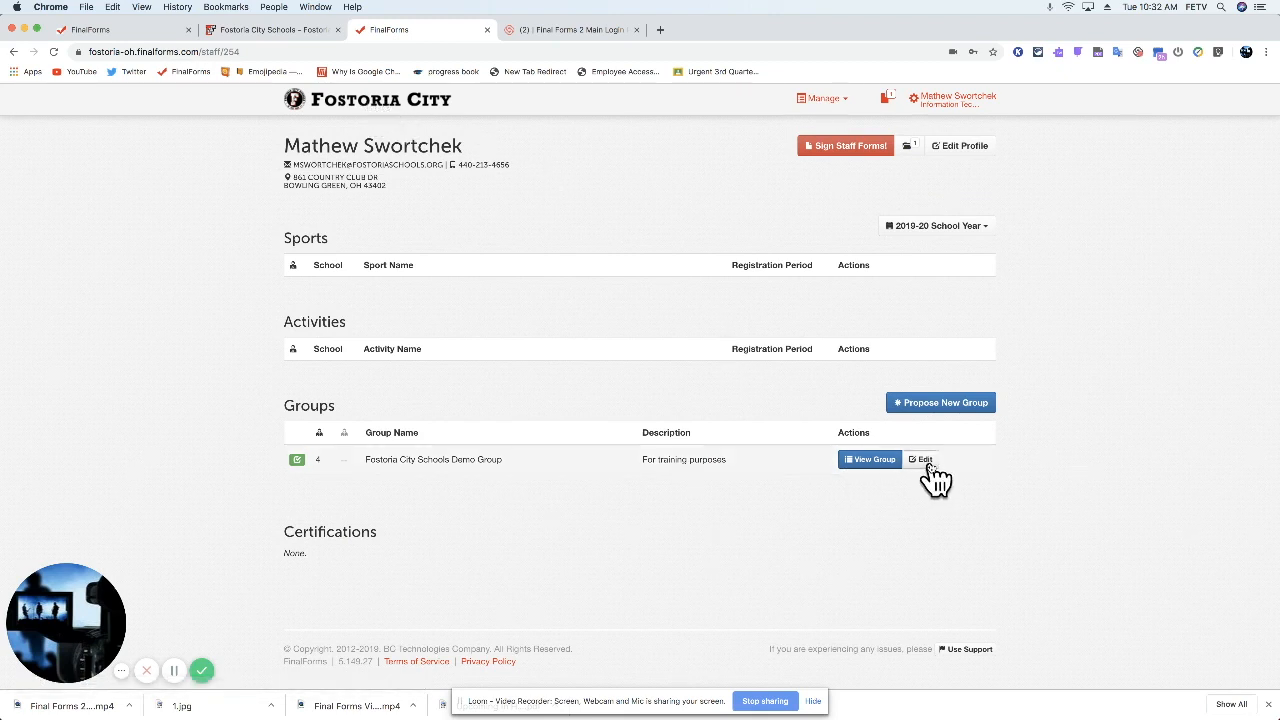
Edit Demo Group, view its four student members, then return to the staff profile
left_click(923, 459)
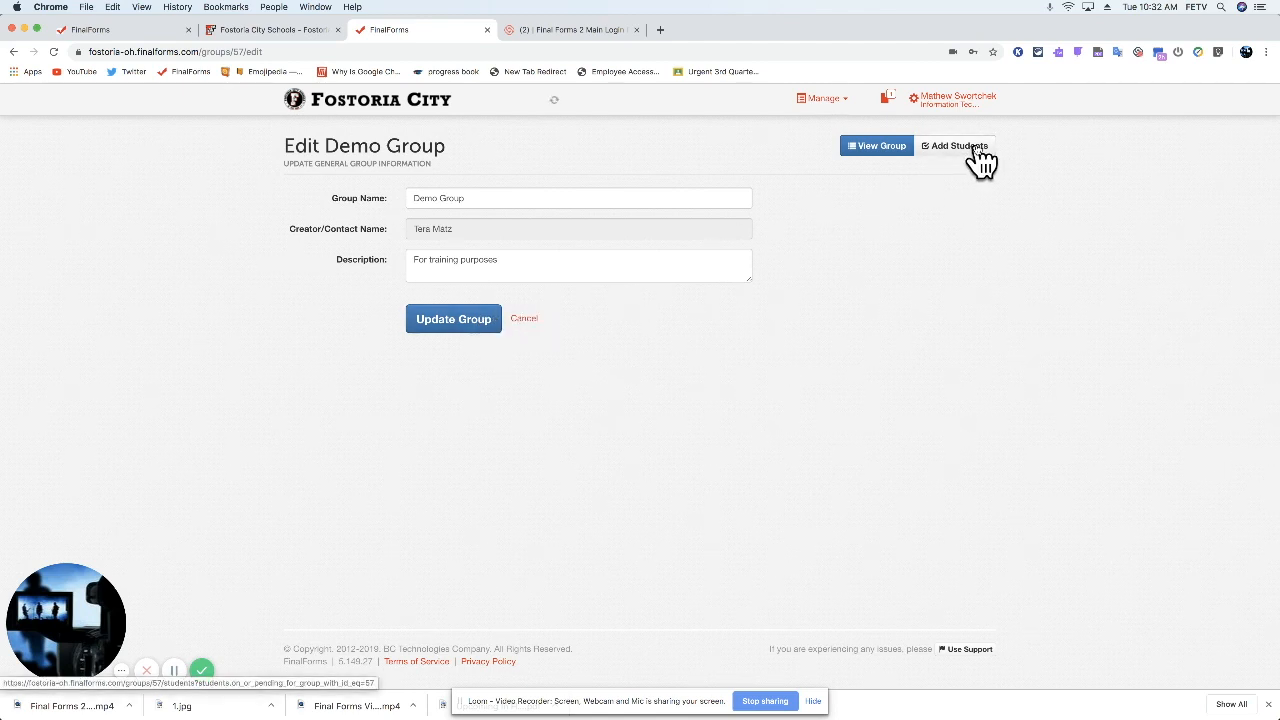
left_click(956, 146)
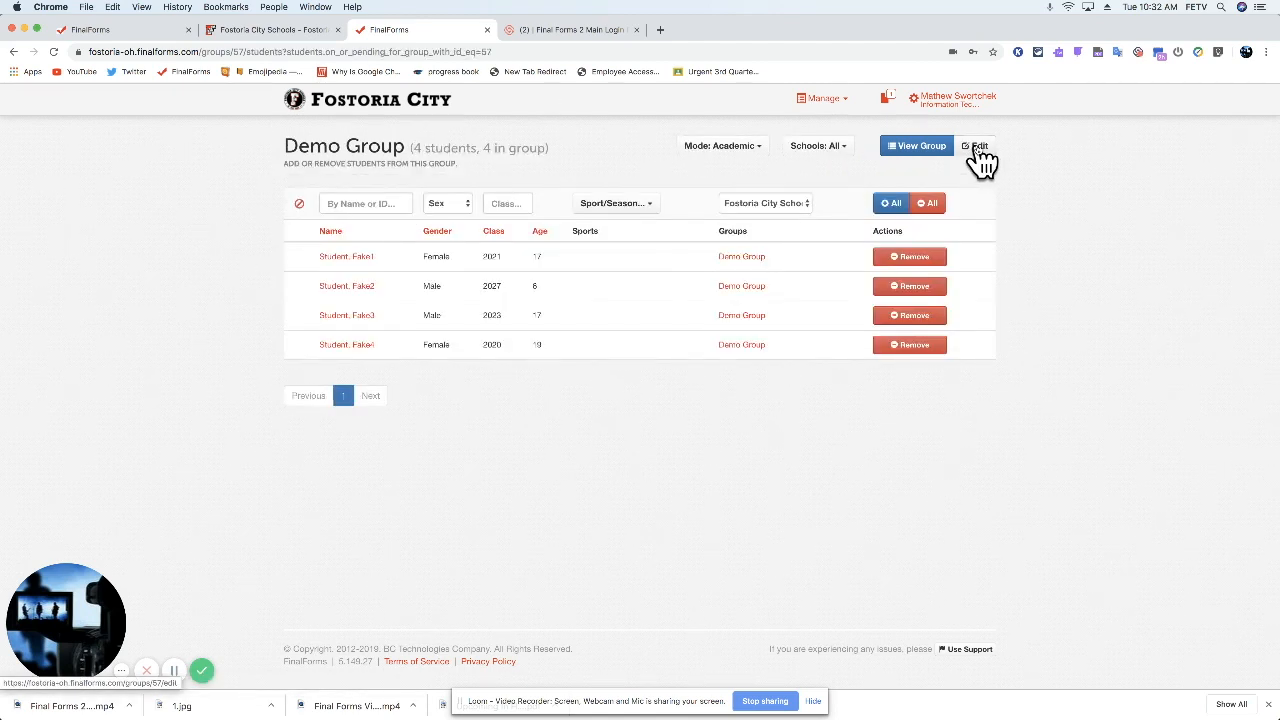
mouse_move(1000, 265)
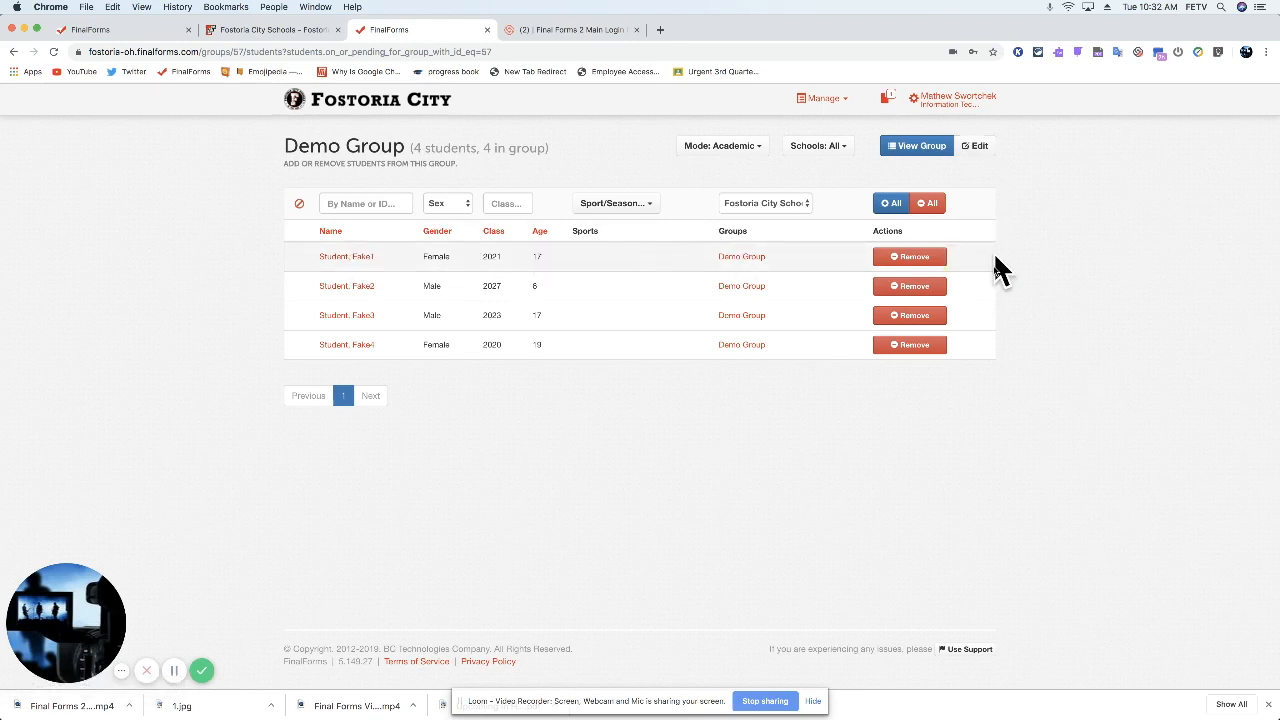
mouse_move(972, 240)
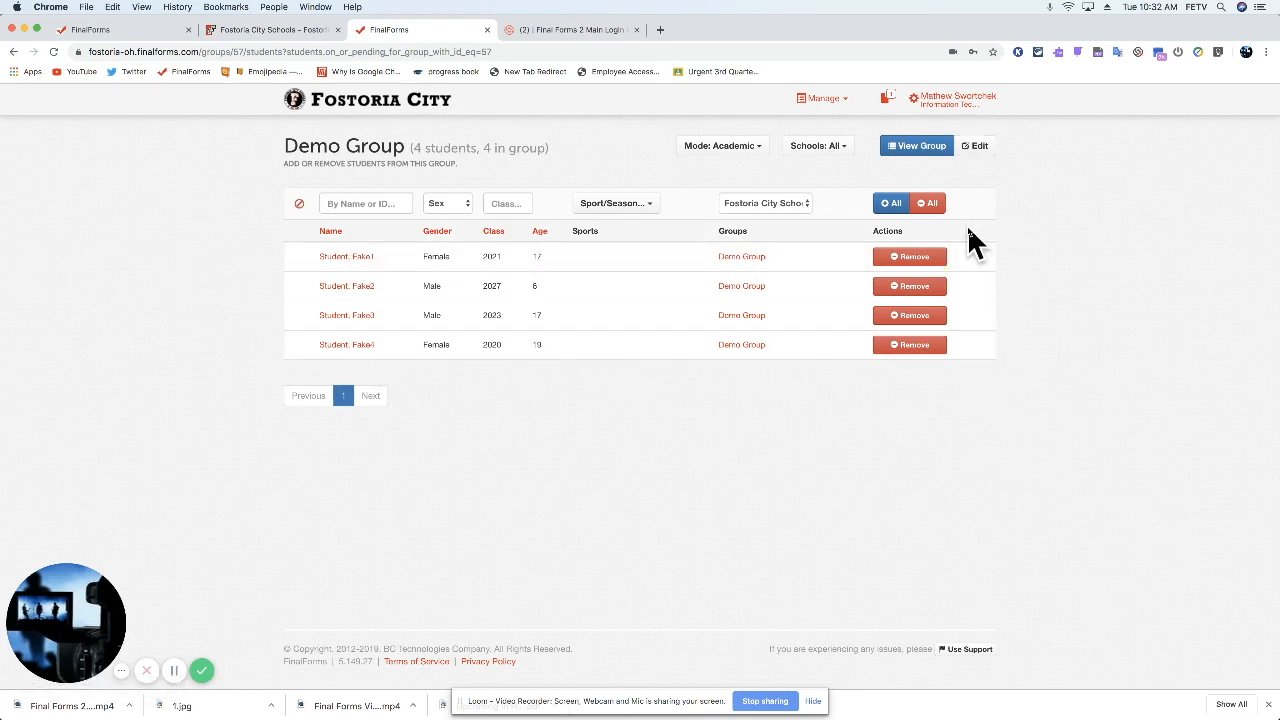
mouse_move(925, 268)
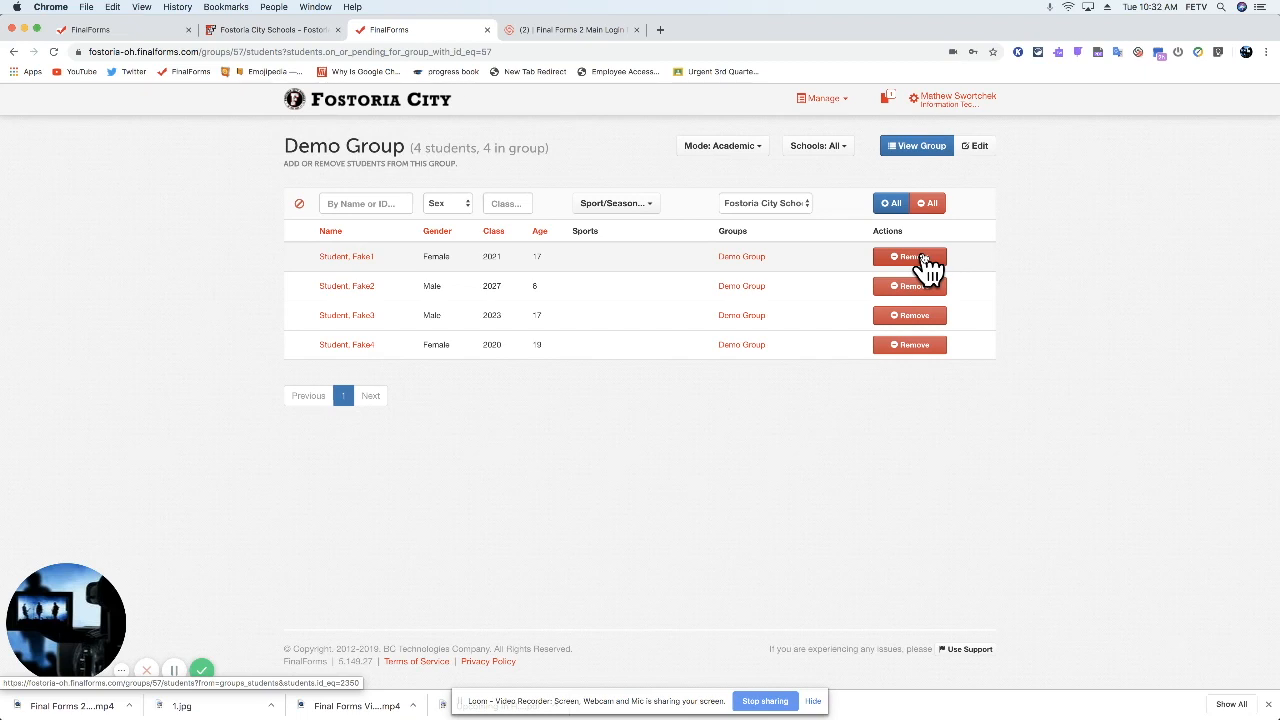
mouse_move(865, 295)
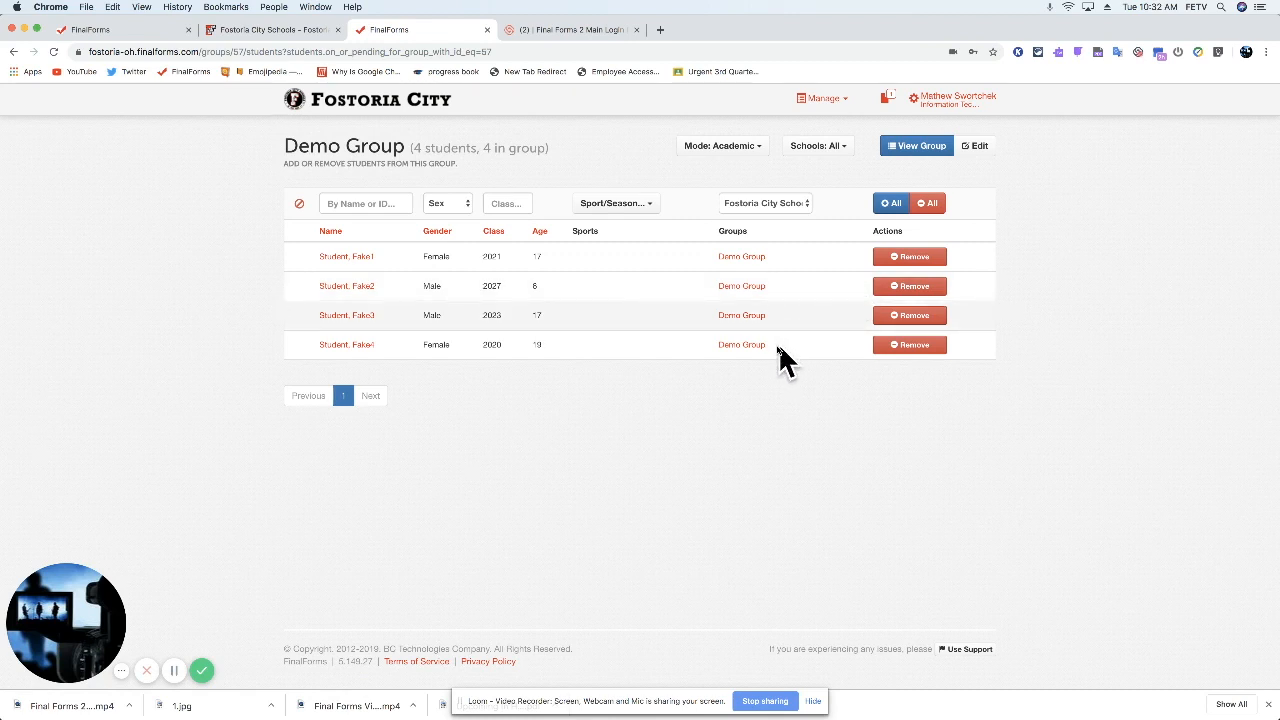
mouse_move(792, 374)
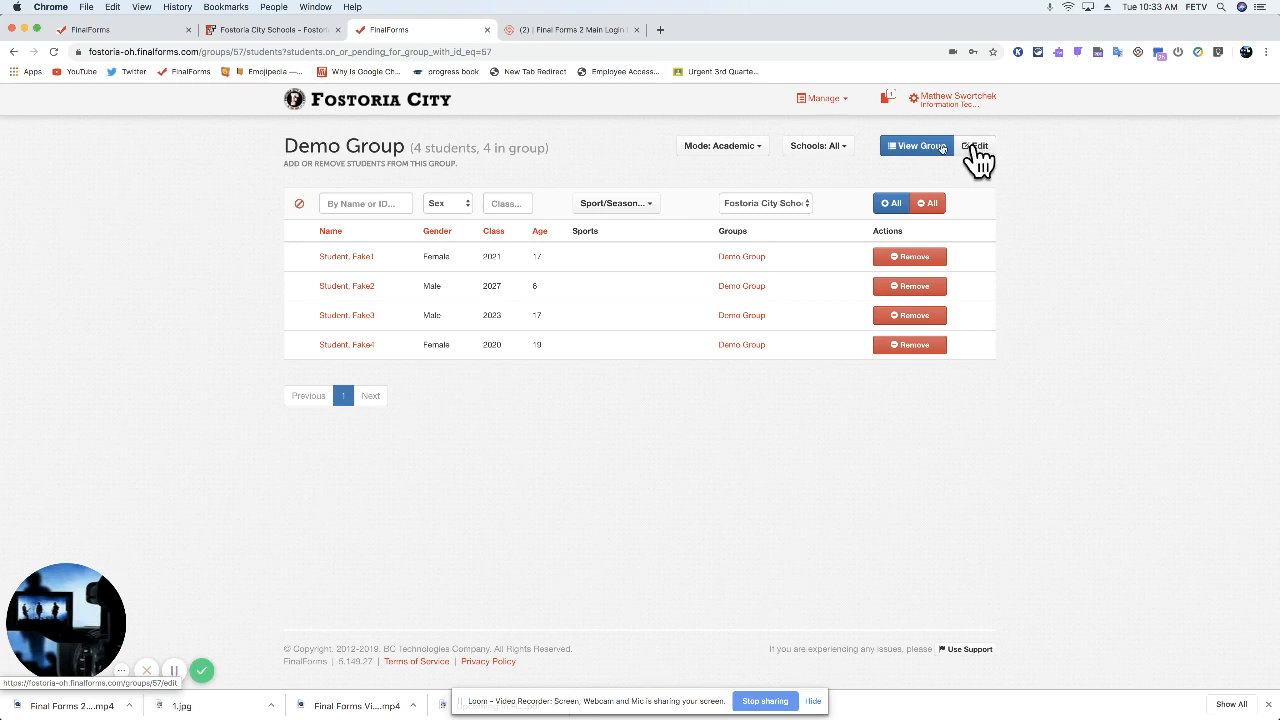
left_click(916, 146)
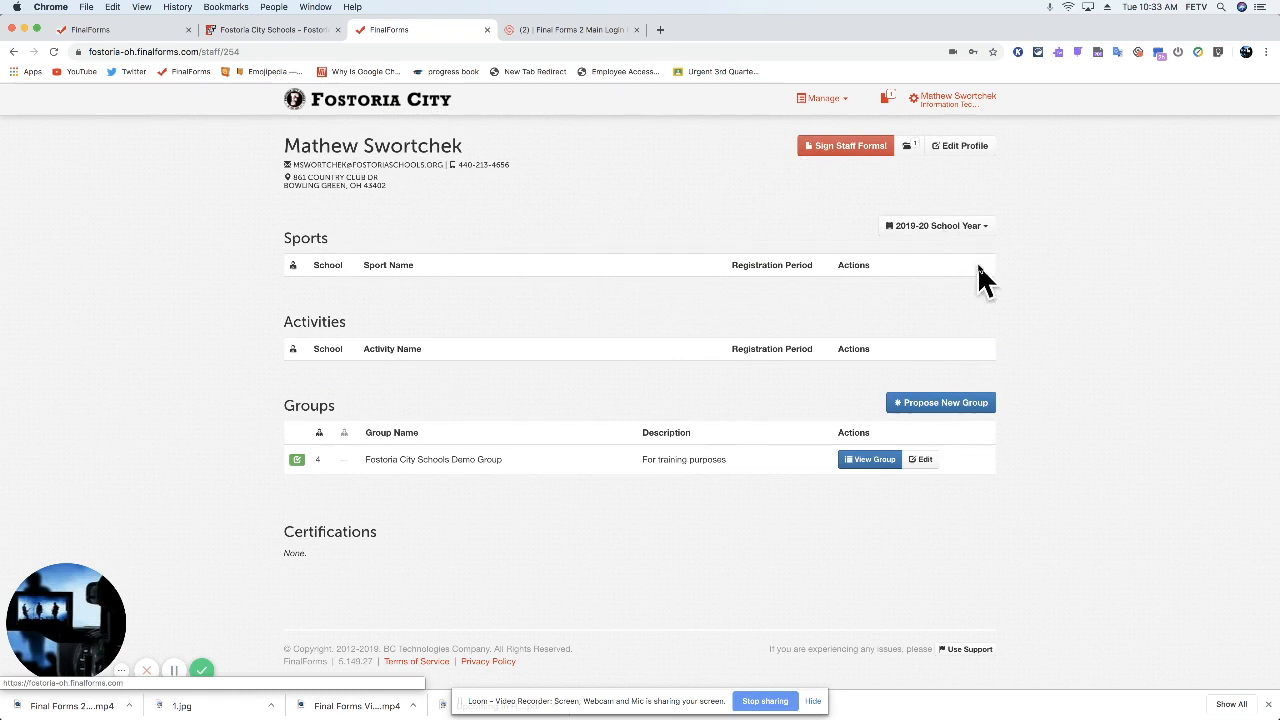
Re-save Demo Group unchanged, then reopen its edit form and four-member roster
left_click(920, 459)
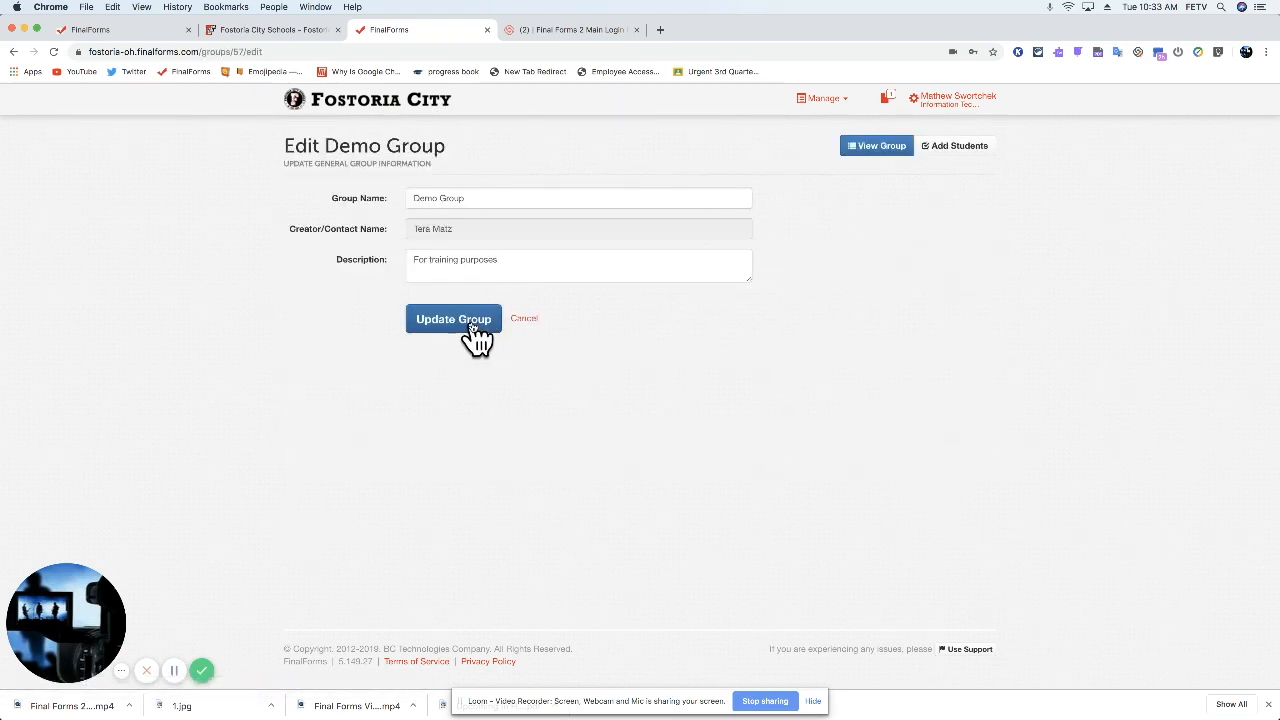
left_click(453, 318)
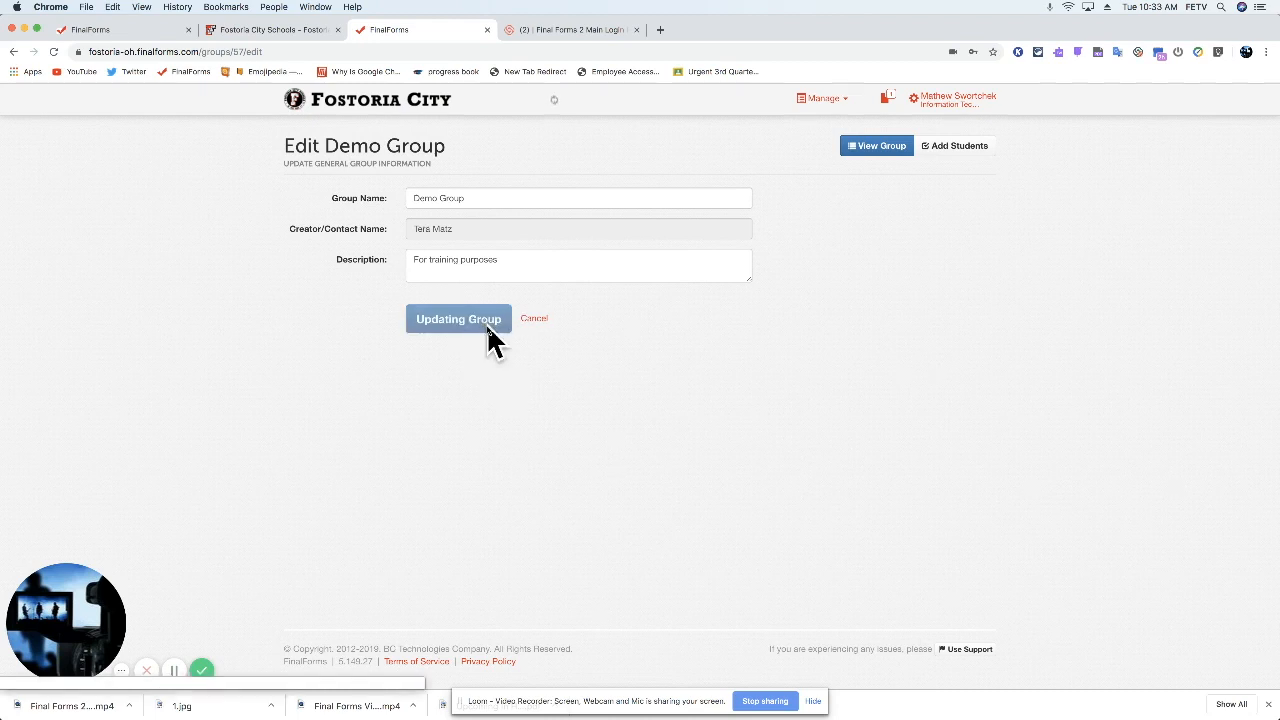
left_click(458, 319)
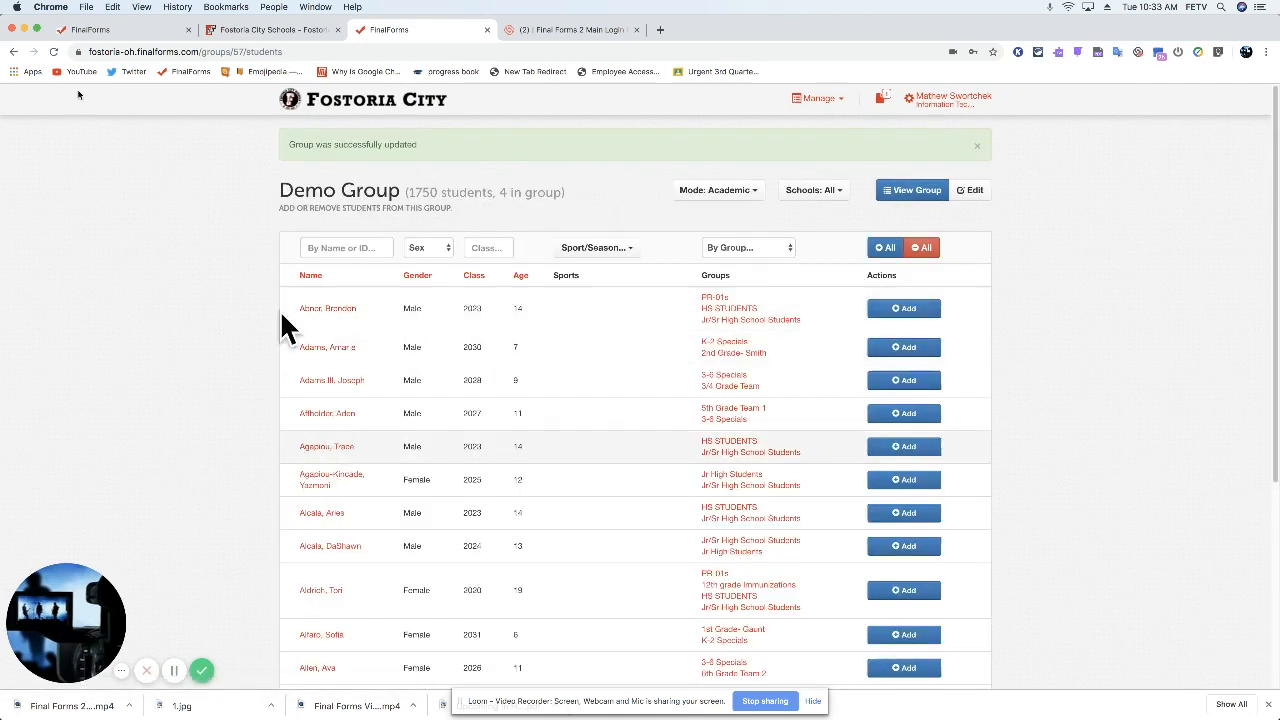
left_click(970, 190)
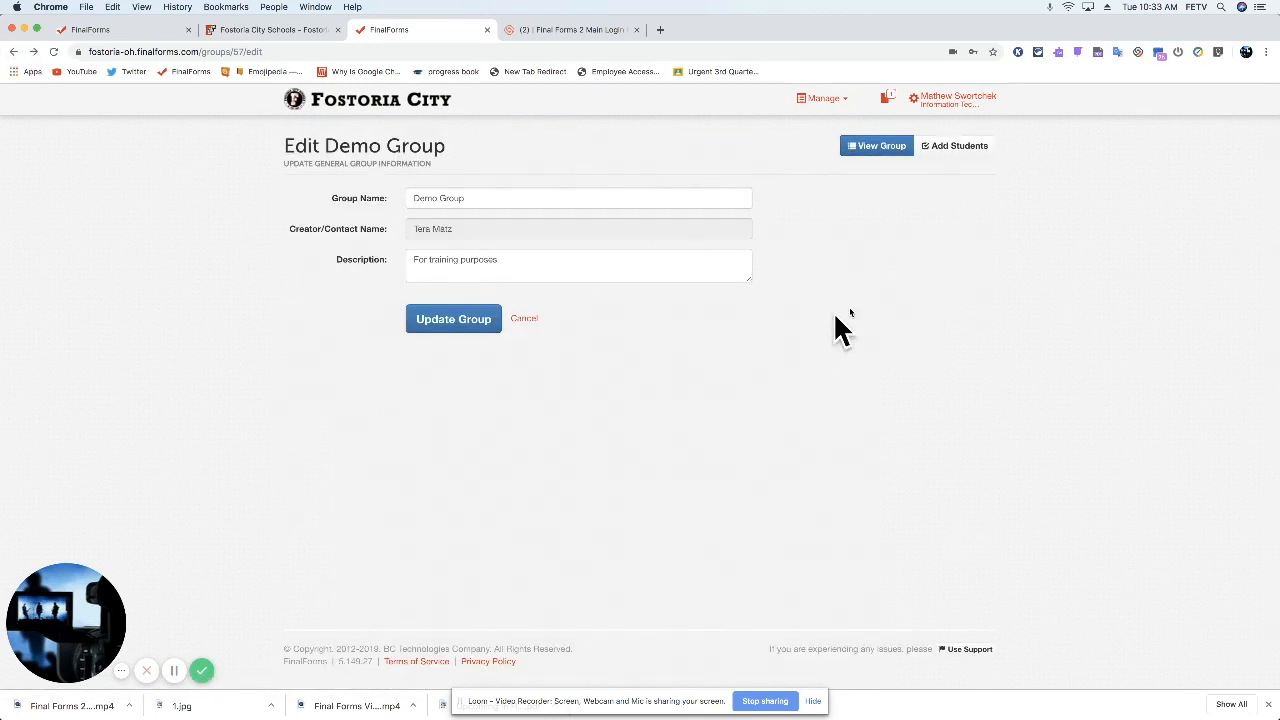
mouse_move(953, 150)
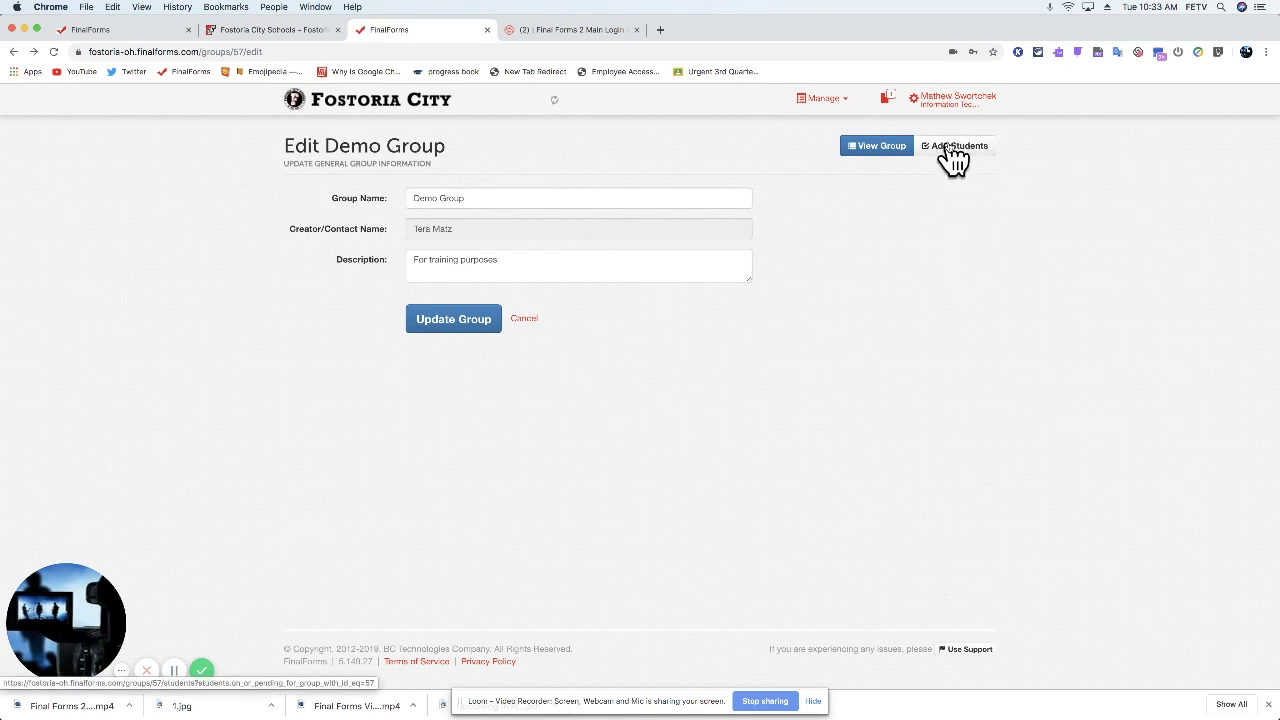
left_click(958, 145)
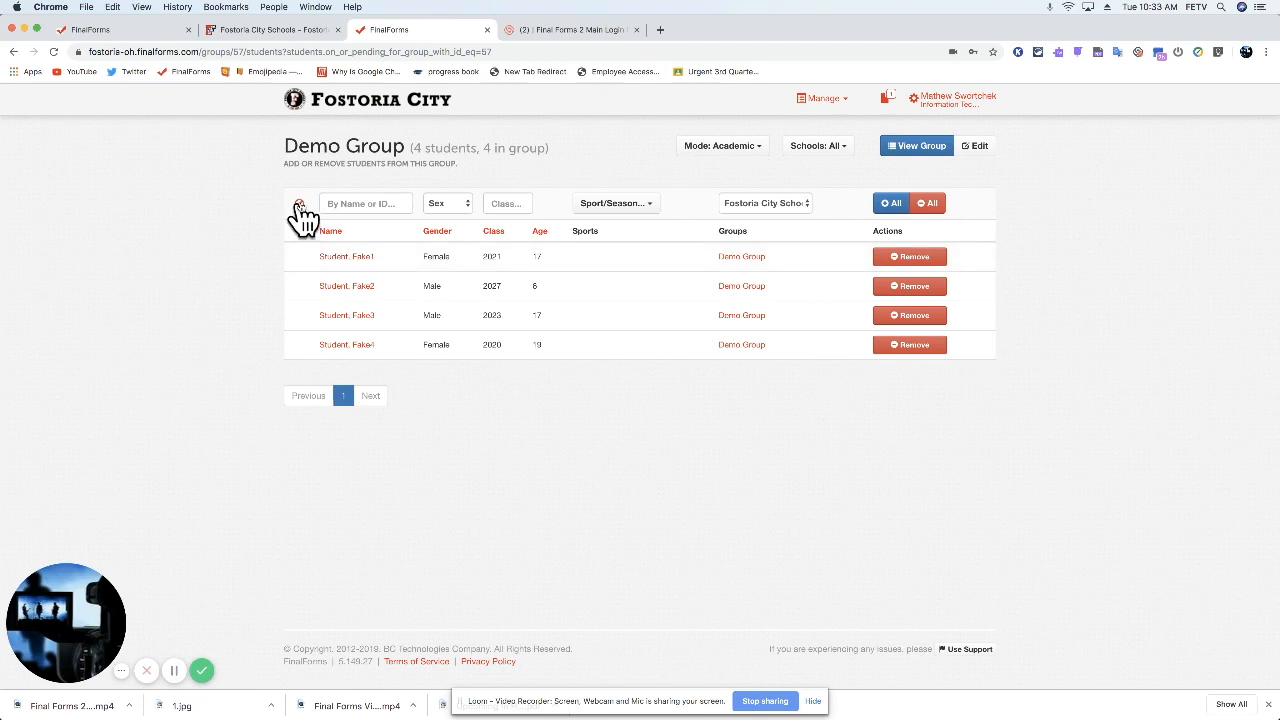
Clear the filter to show all 1750 students, then return to the staff profile
left_click(765, 203)
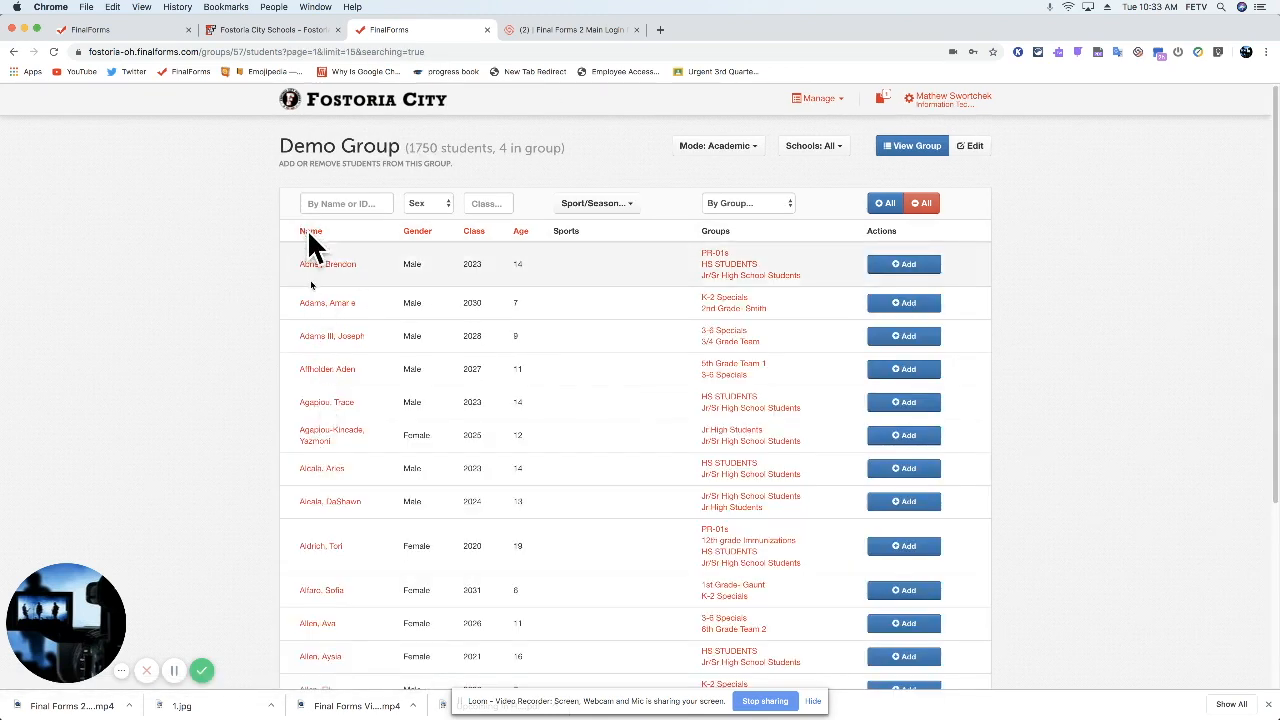
mouse_move(345, 502)
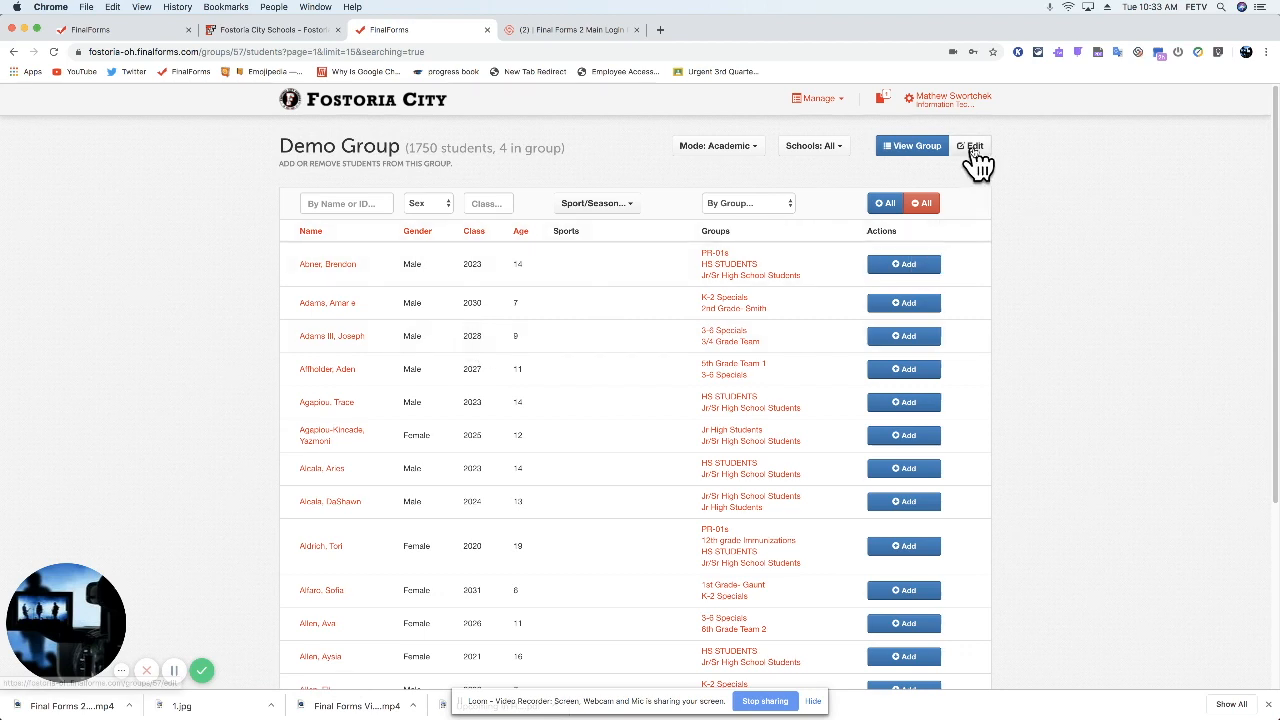
left_click(973, 146)
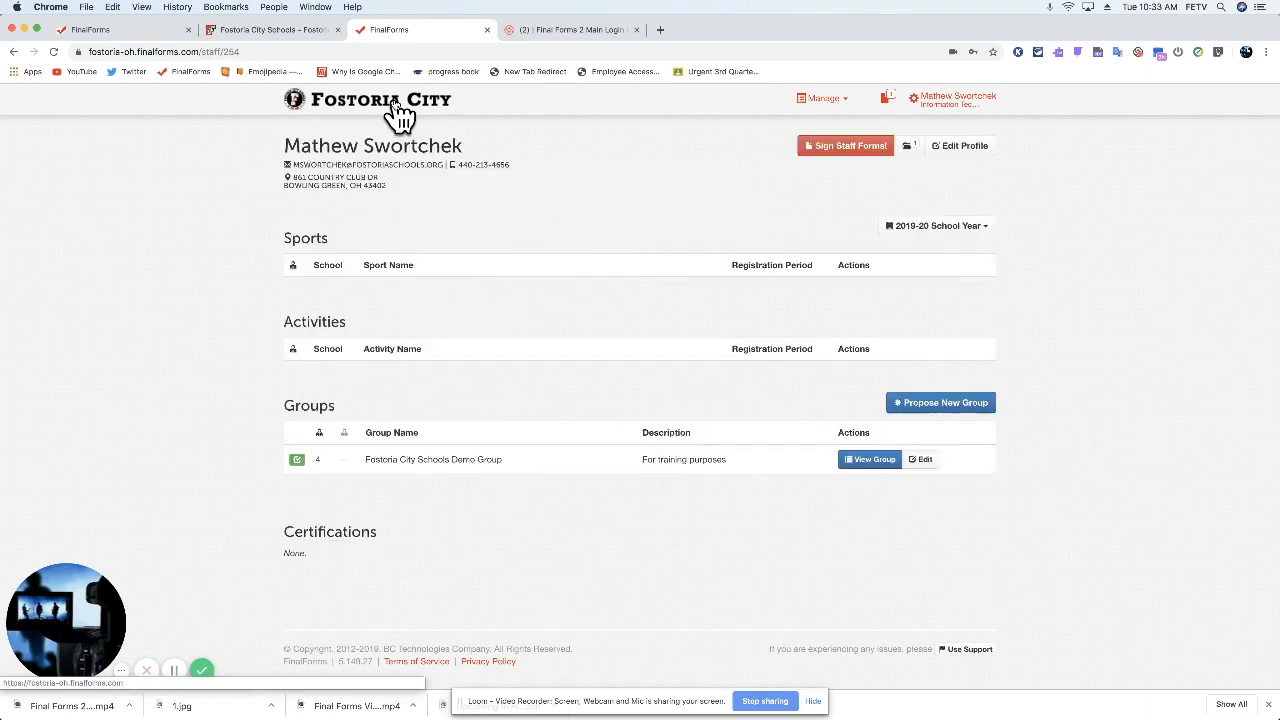
Edit Demo Group and open its full list of 1750 students to add
left_click(920, 459)
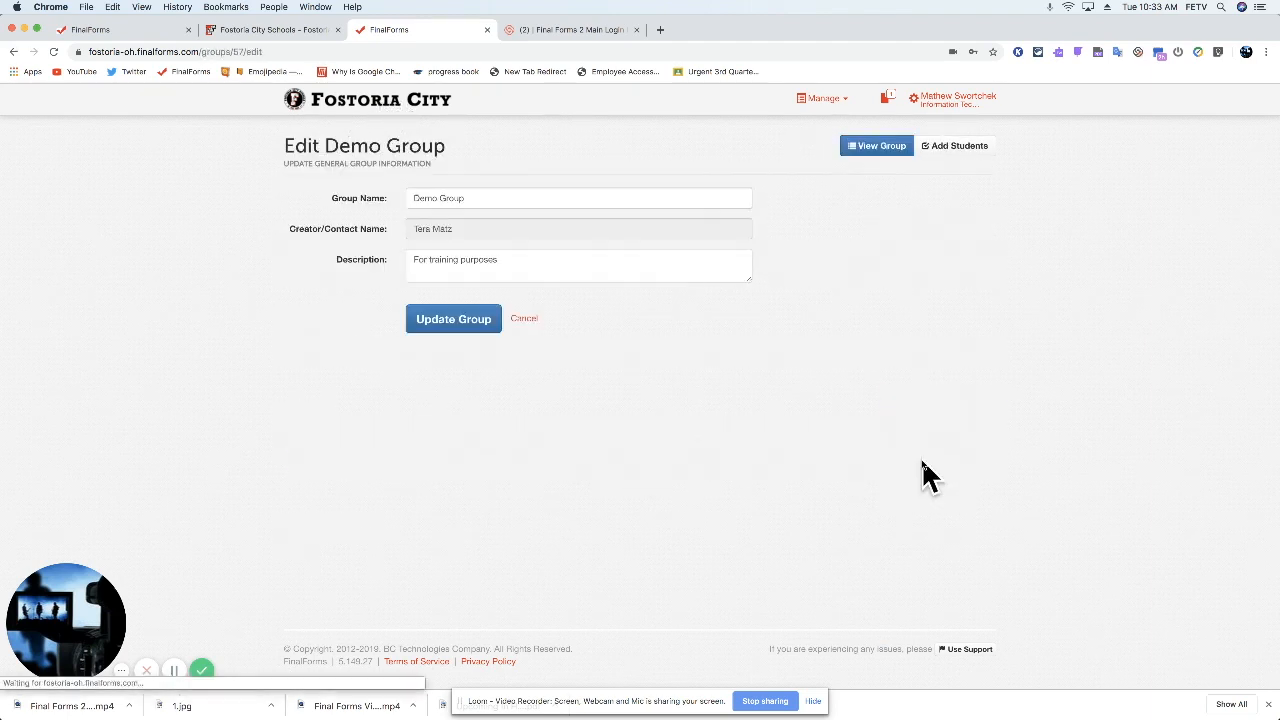
left_click(956, 146)
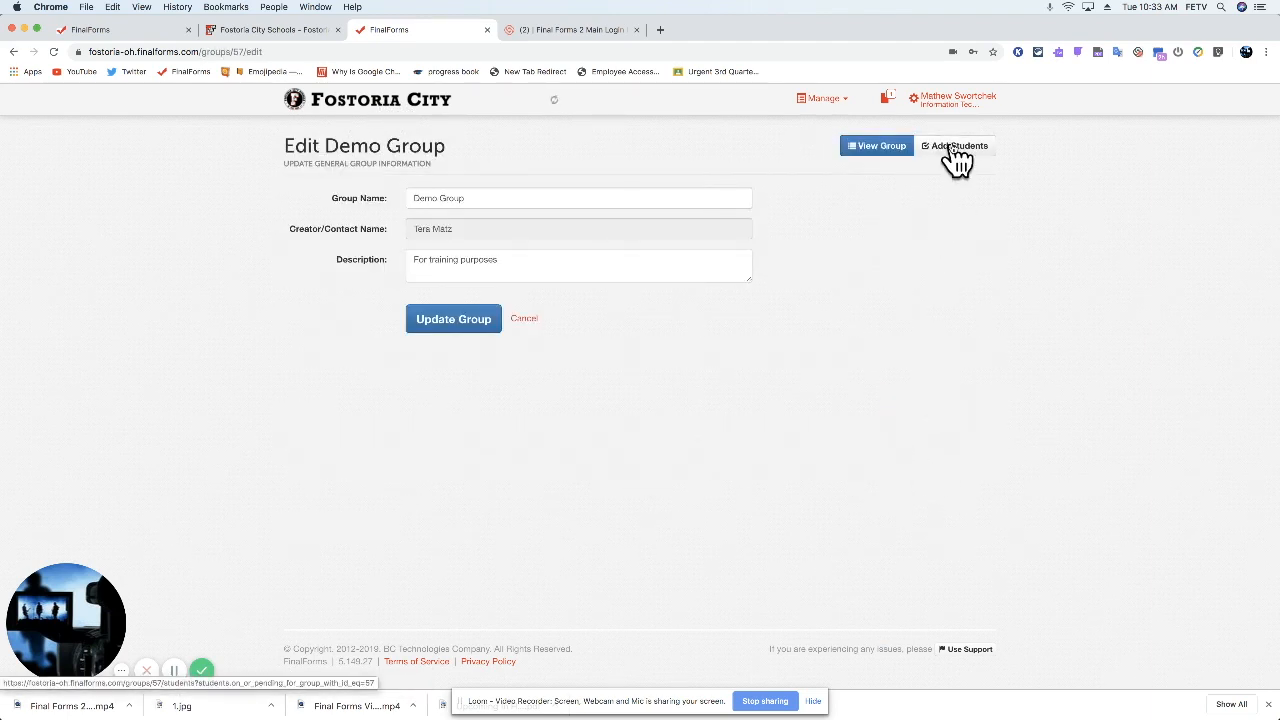
left_click(959, 146)
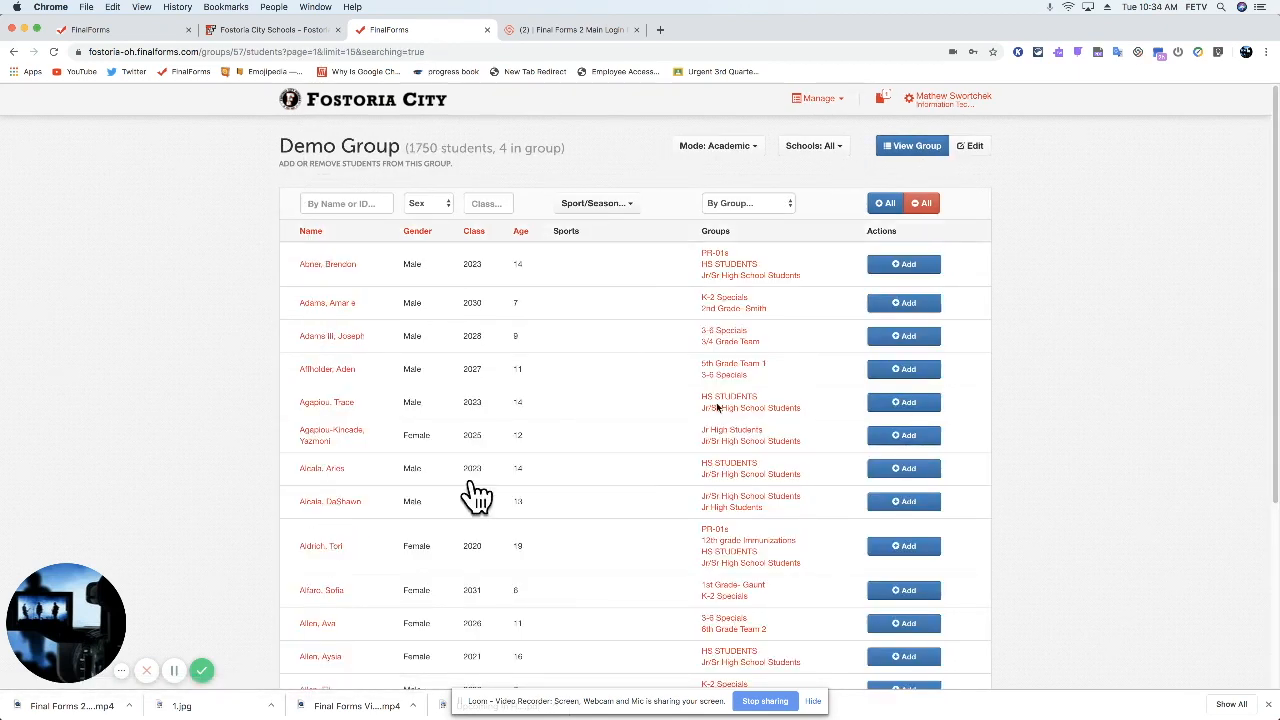
mouse_move(970, 150)
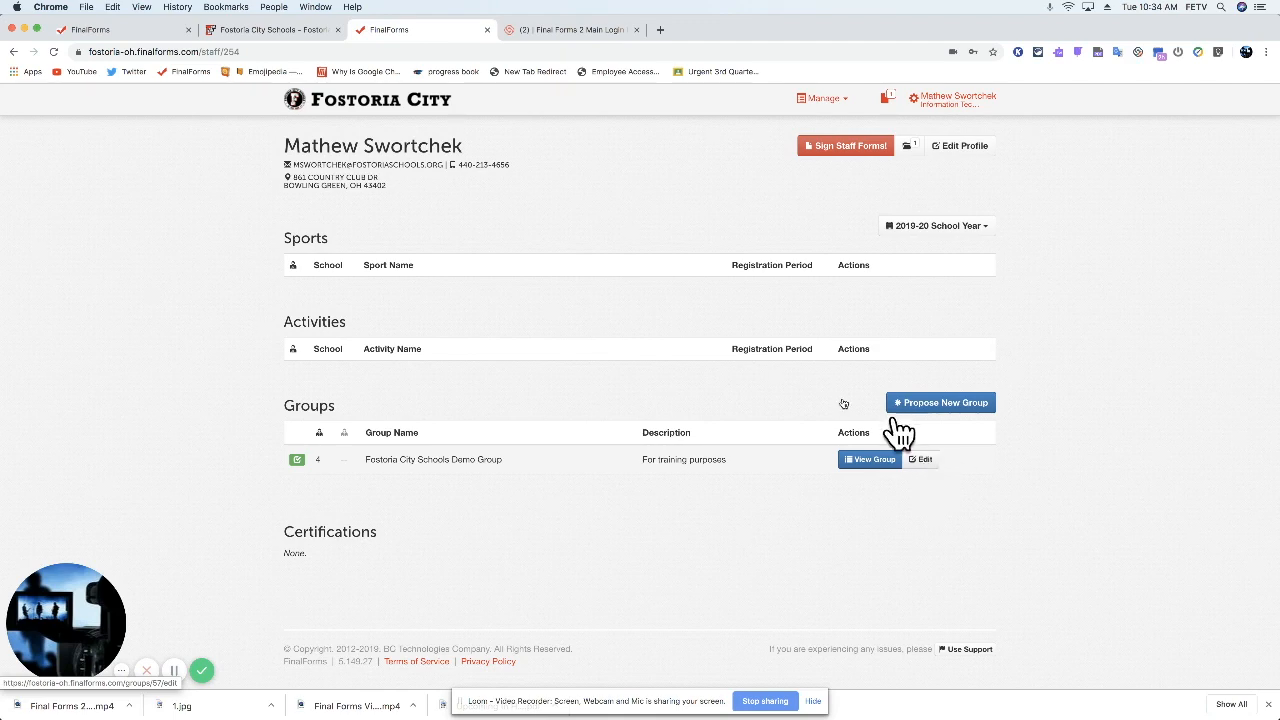
mouse_move(465, 459)
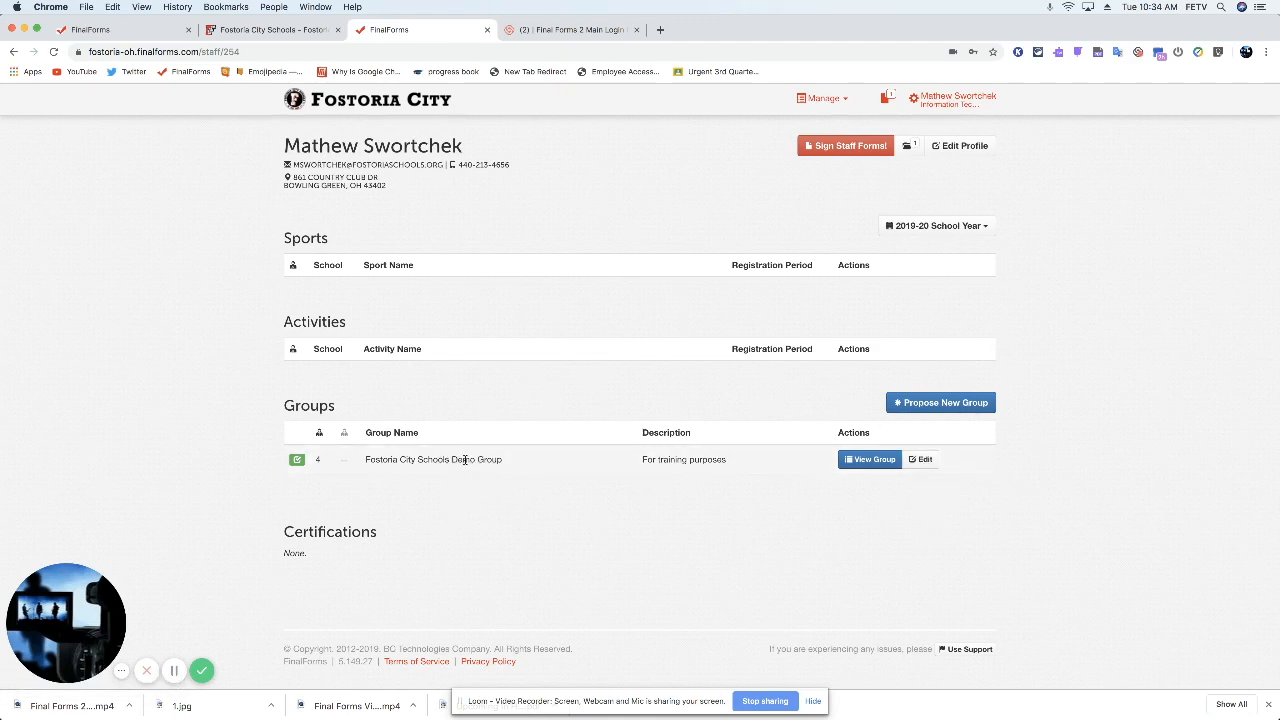